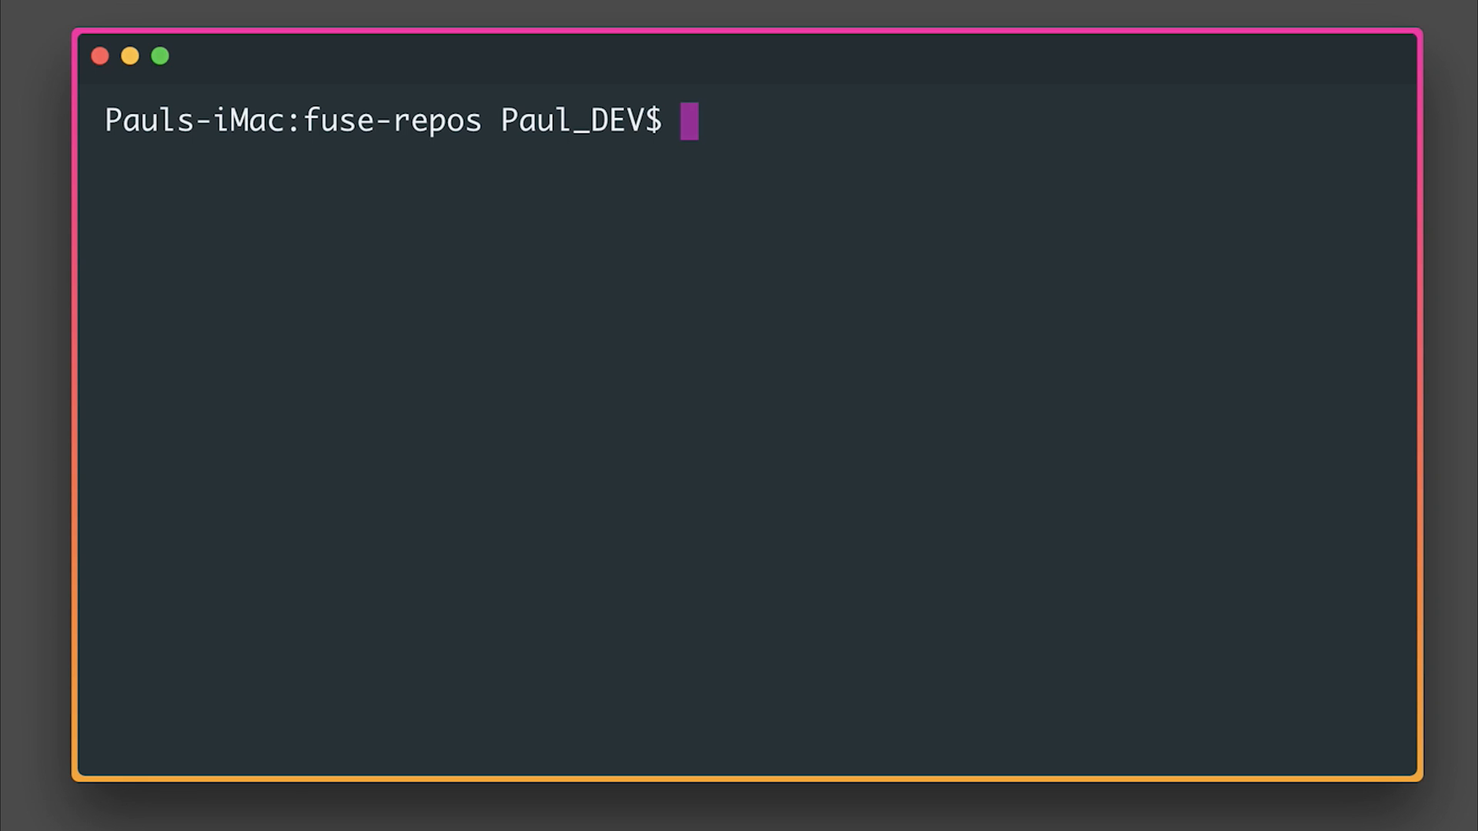
Create the Camera Fuse app with the 'fuse create app Camera' command.
text(fuse)
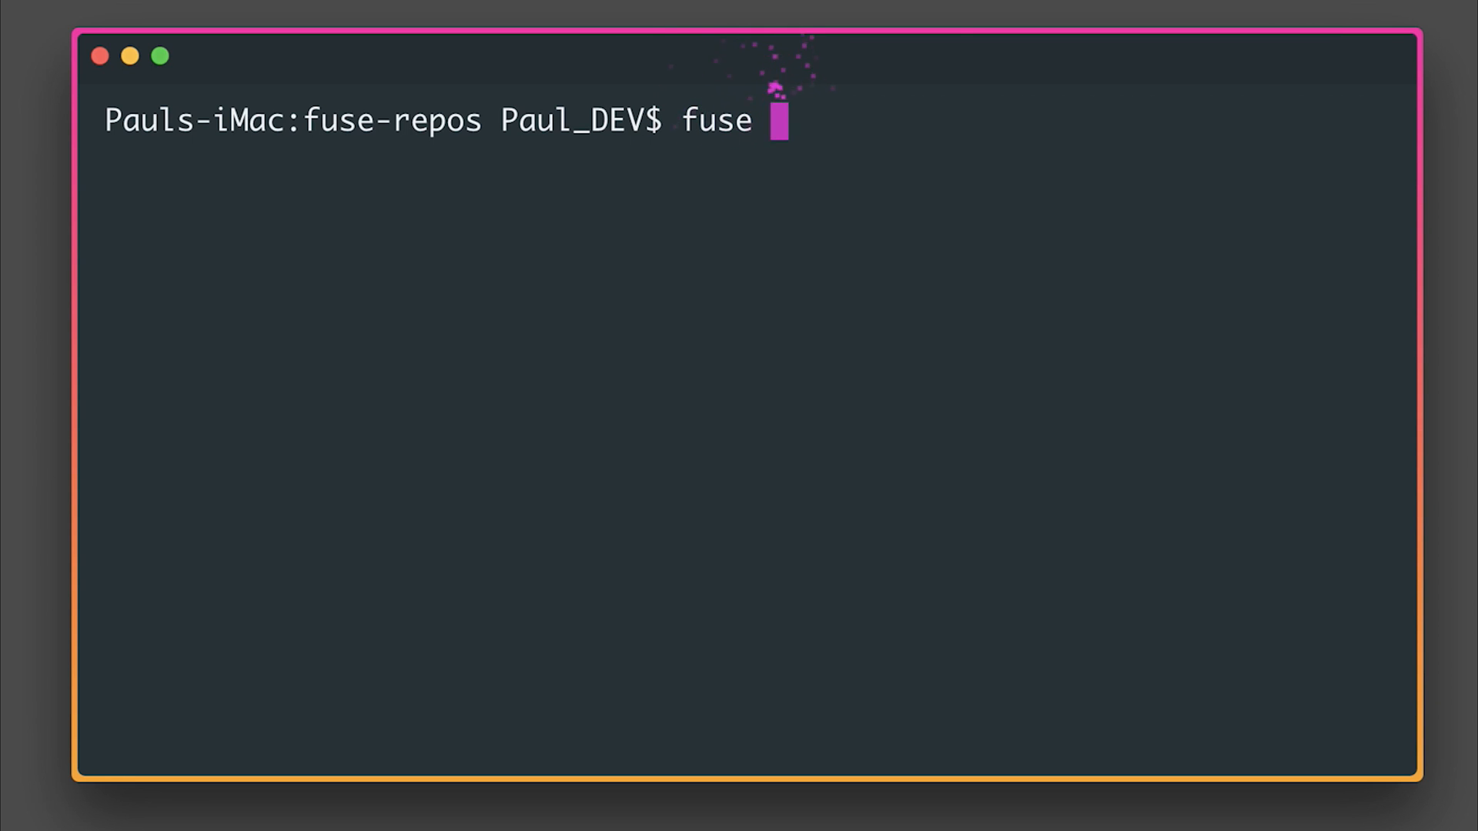
text(create app)
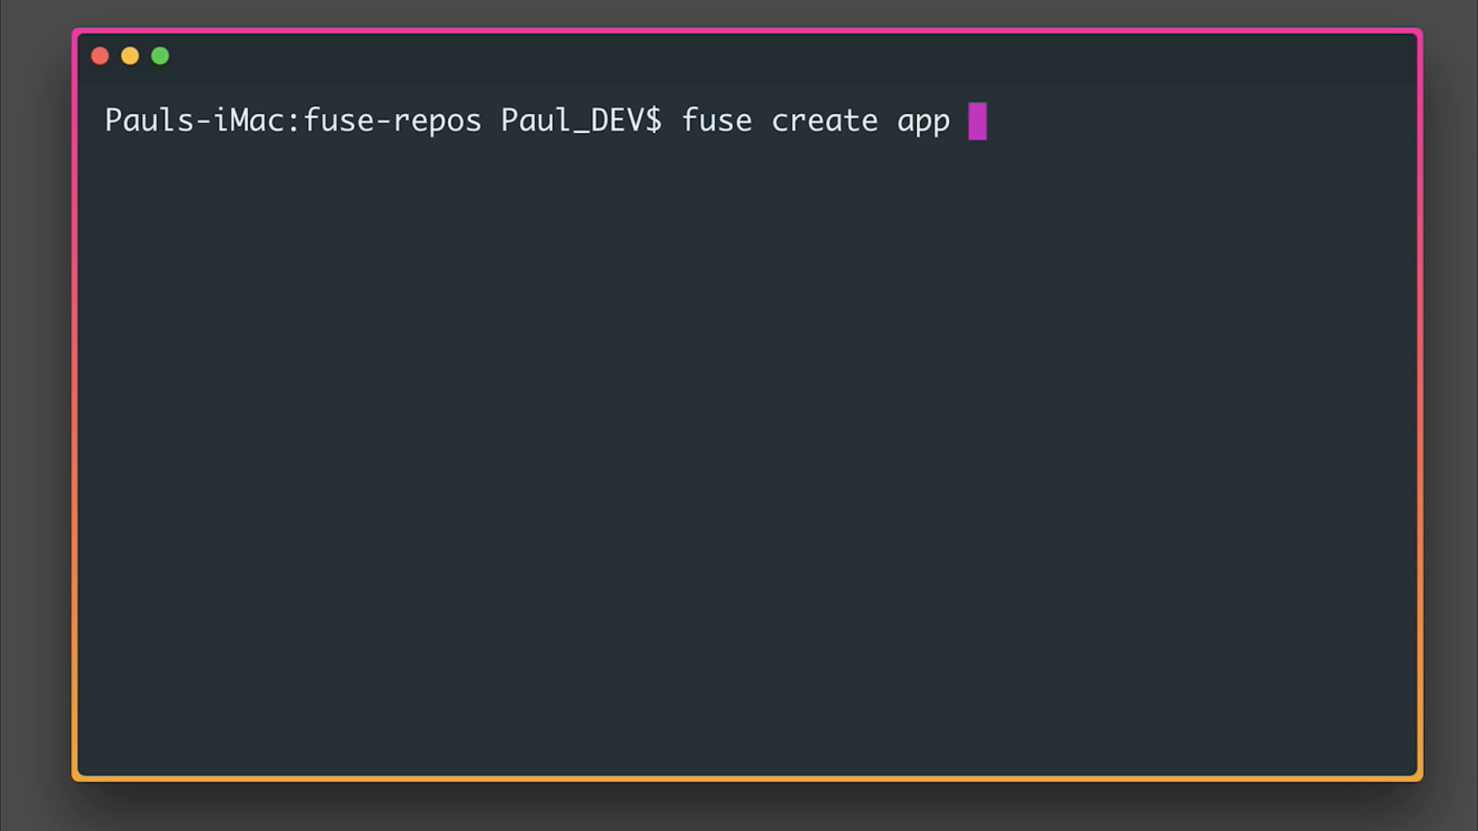
text(Camera)
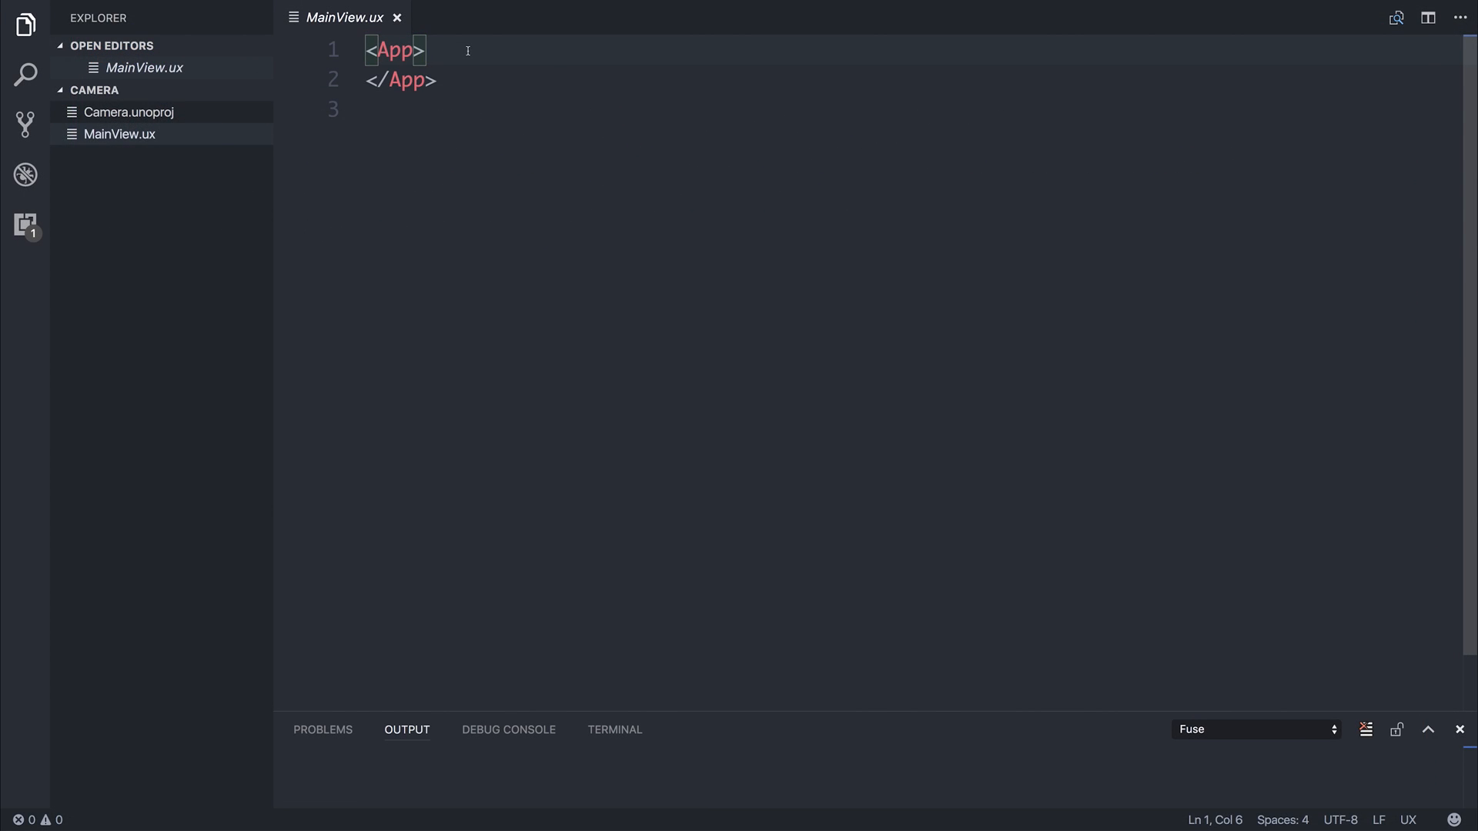
Add a JavaScript tag inside App with require lines for FuseJS/Observable and FuseJS/Camera.
key(Enter)
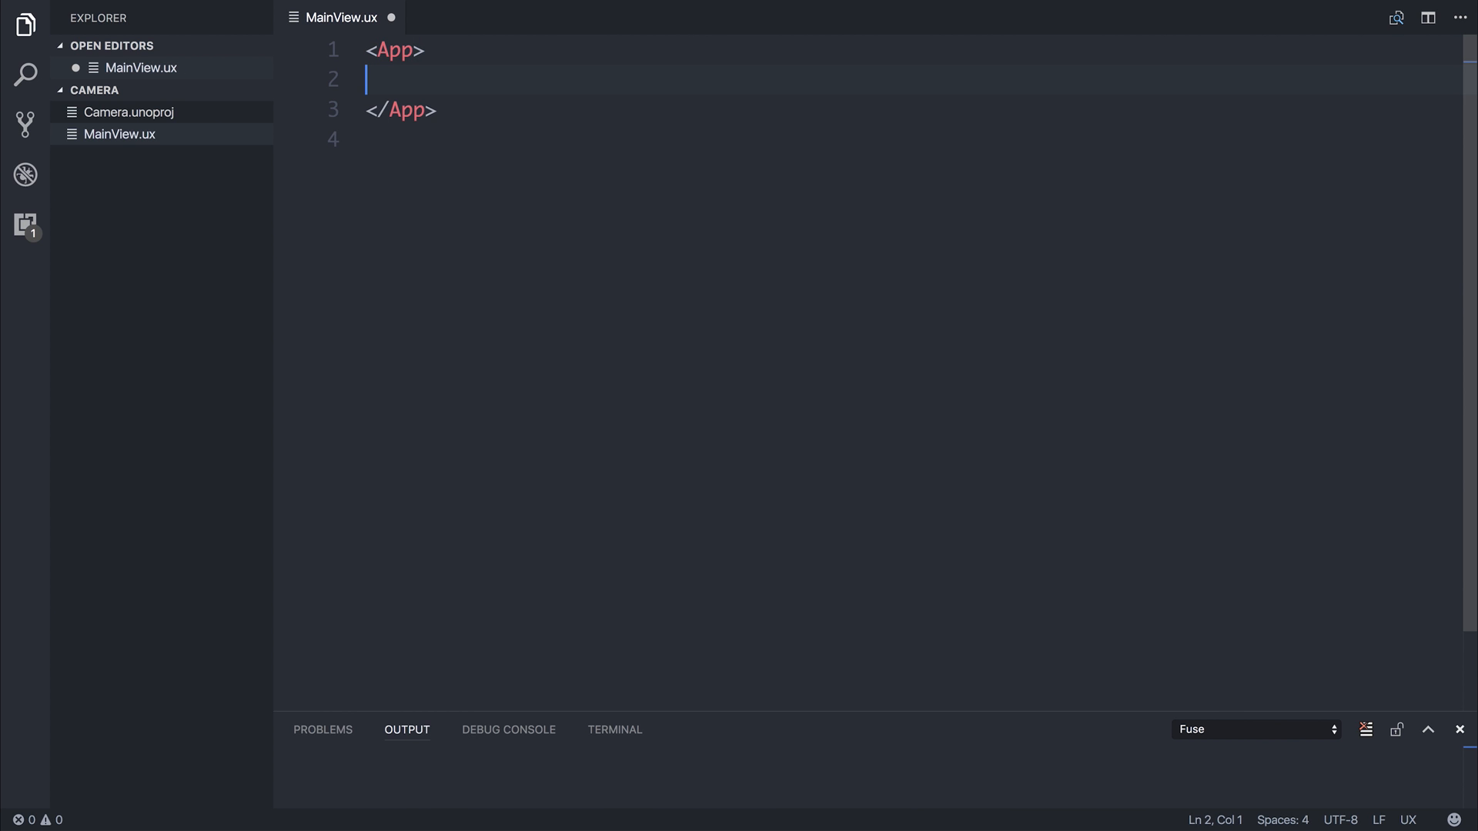
text(JavaScript>)
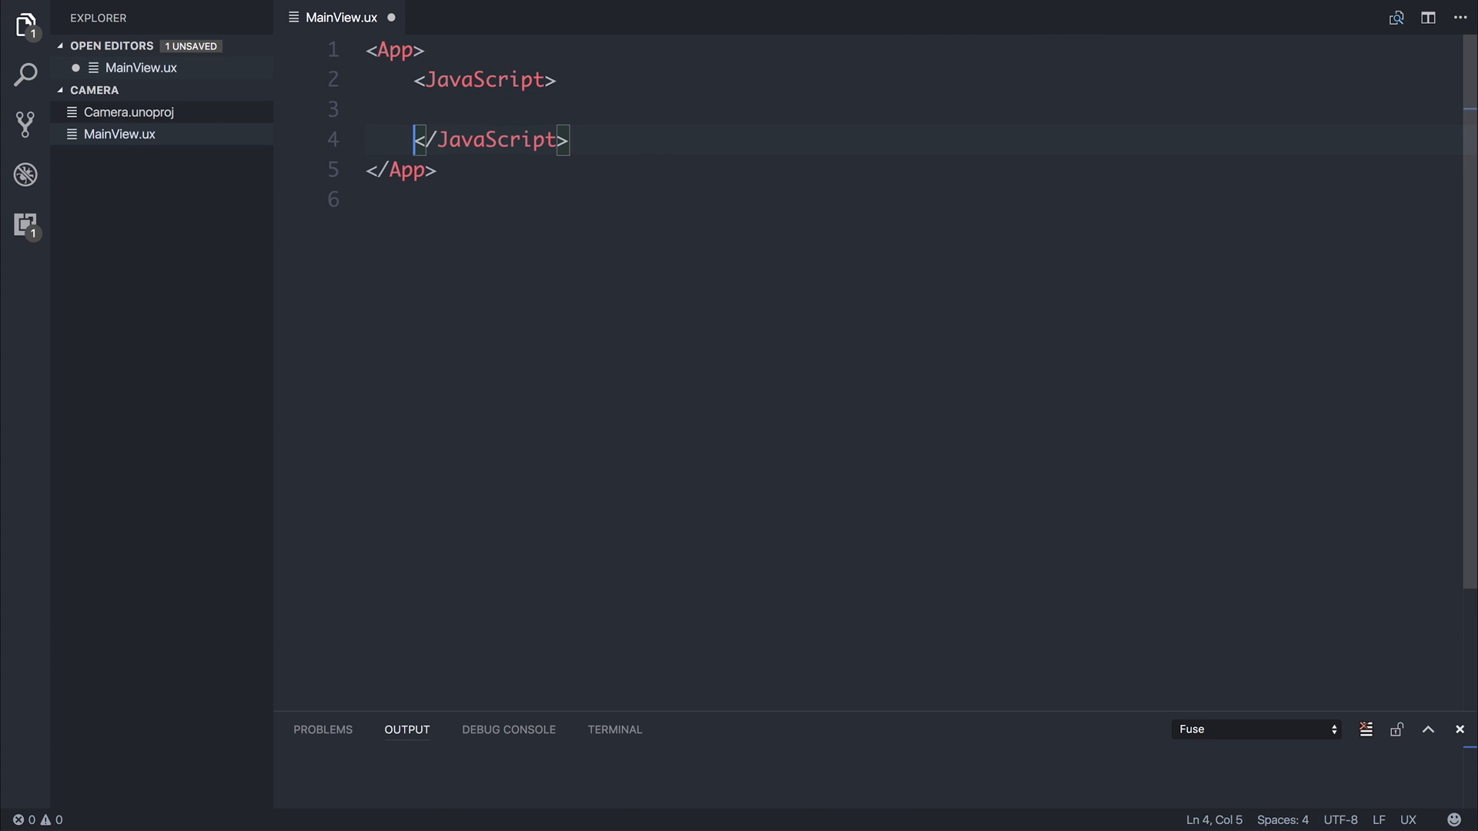
text(var Observable = require('FuseJS/Observable');)
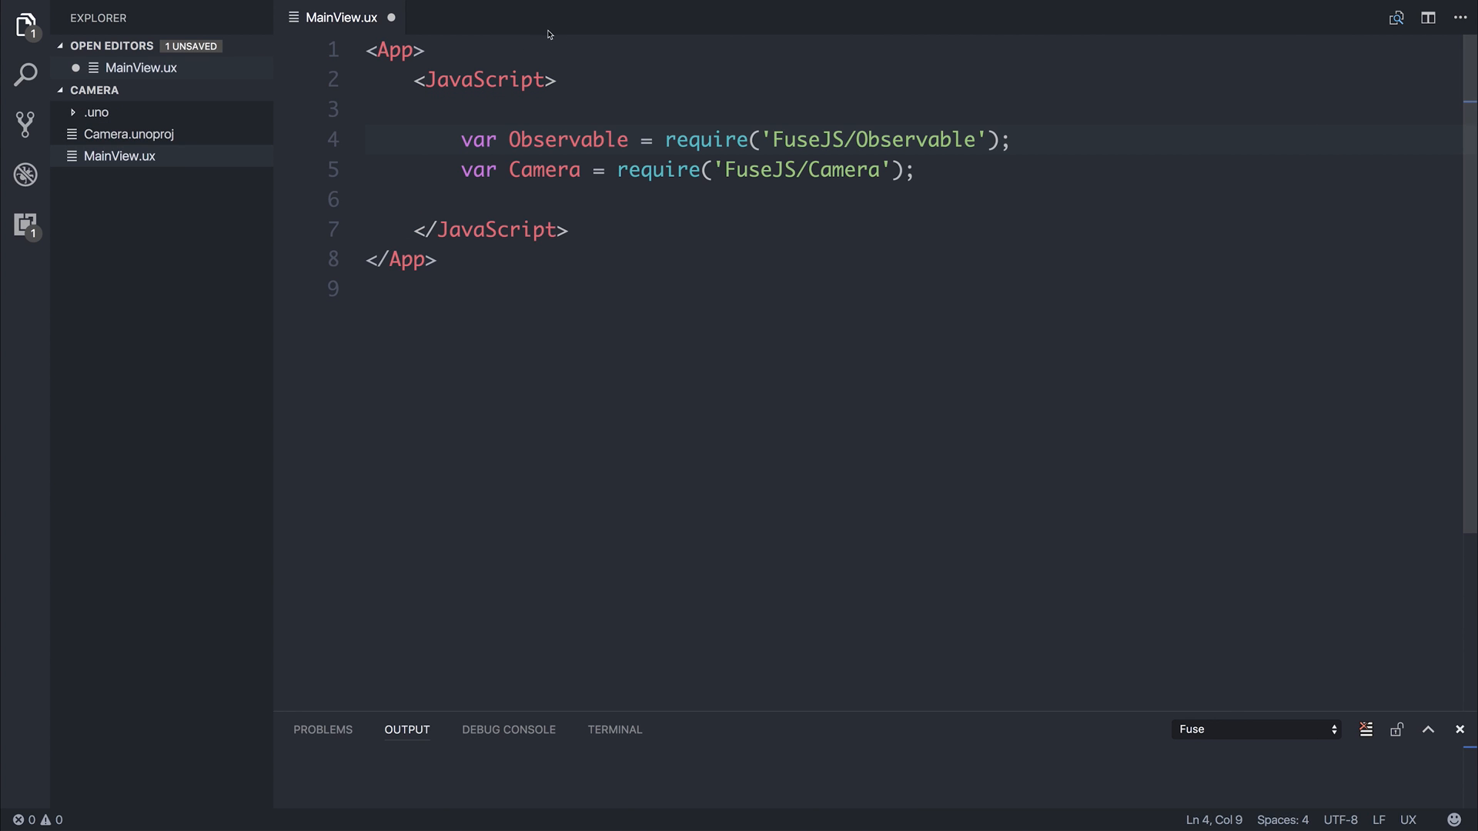
mouse_move(546, 68)
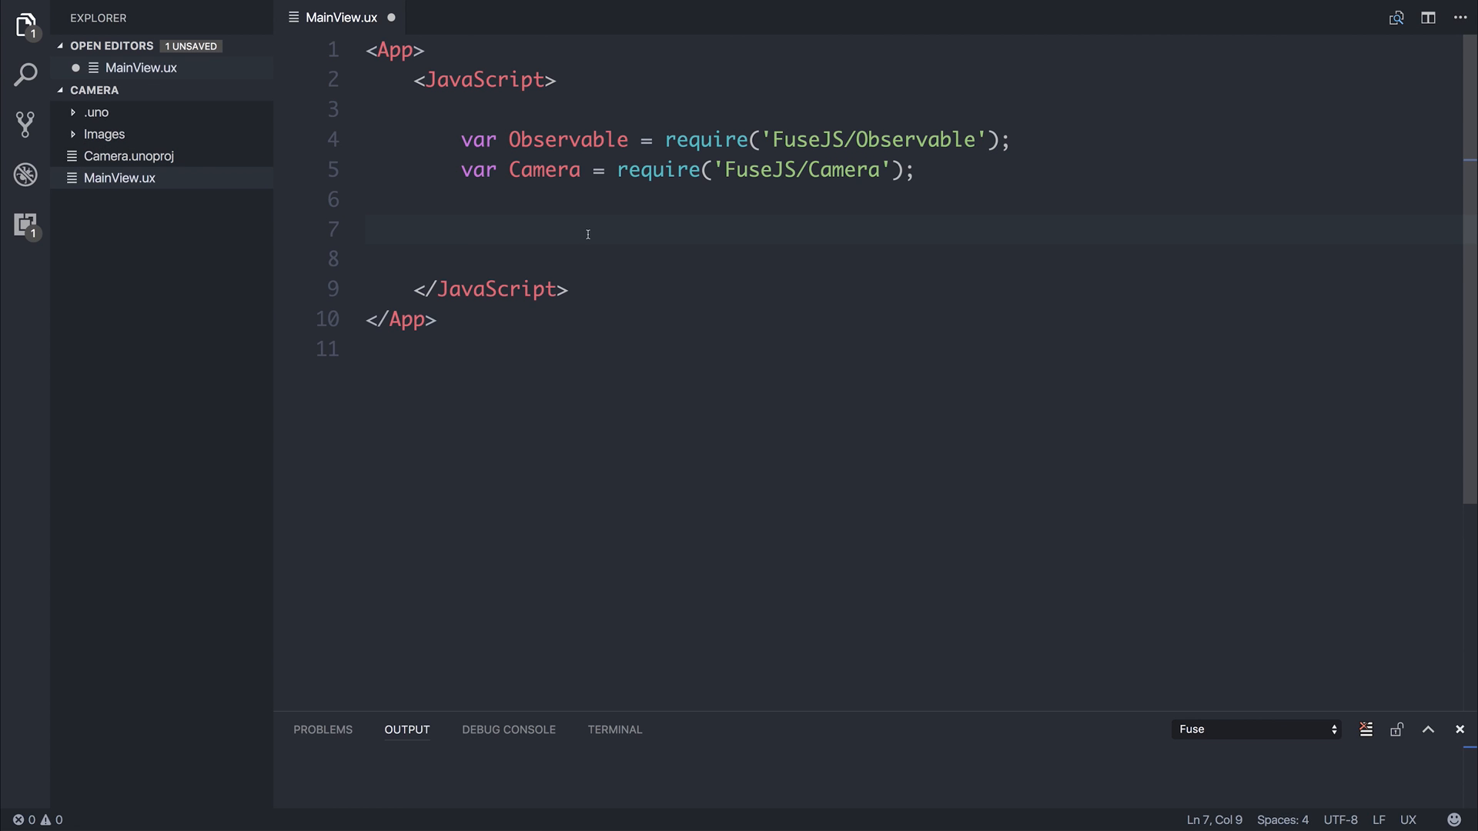
Declare picture as Observable('Images/Camera.png') and begin a function declaration.
text(var picture = Observable('Images/Camera.png');)
text(//Imports)
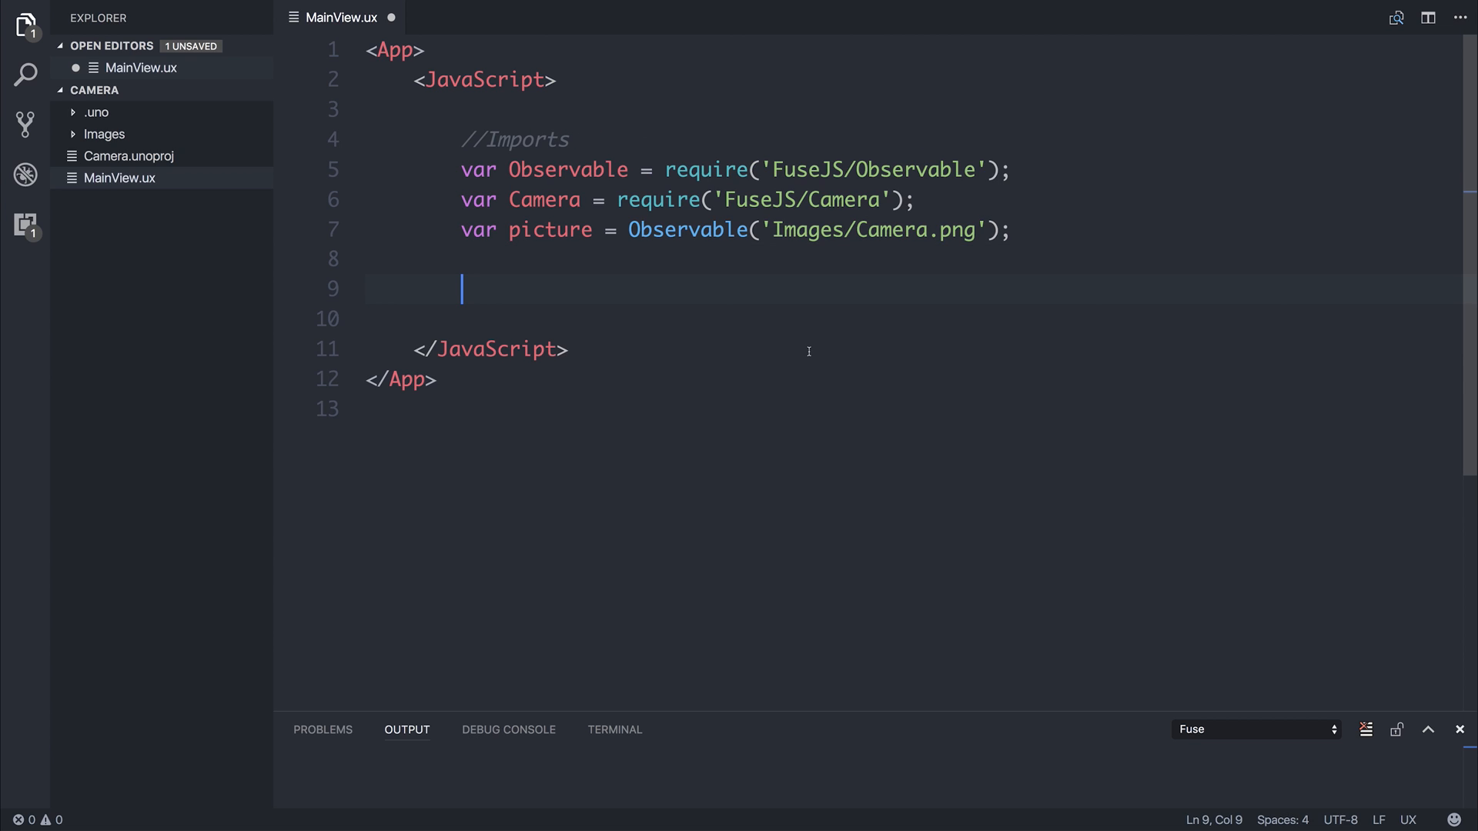
text(funct)
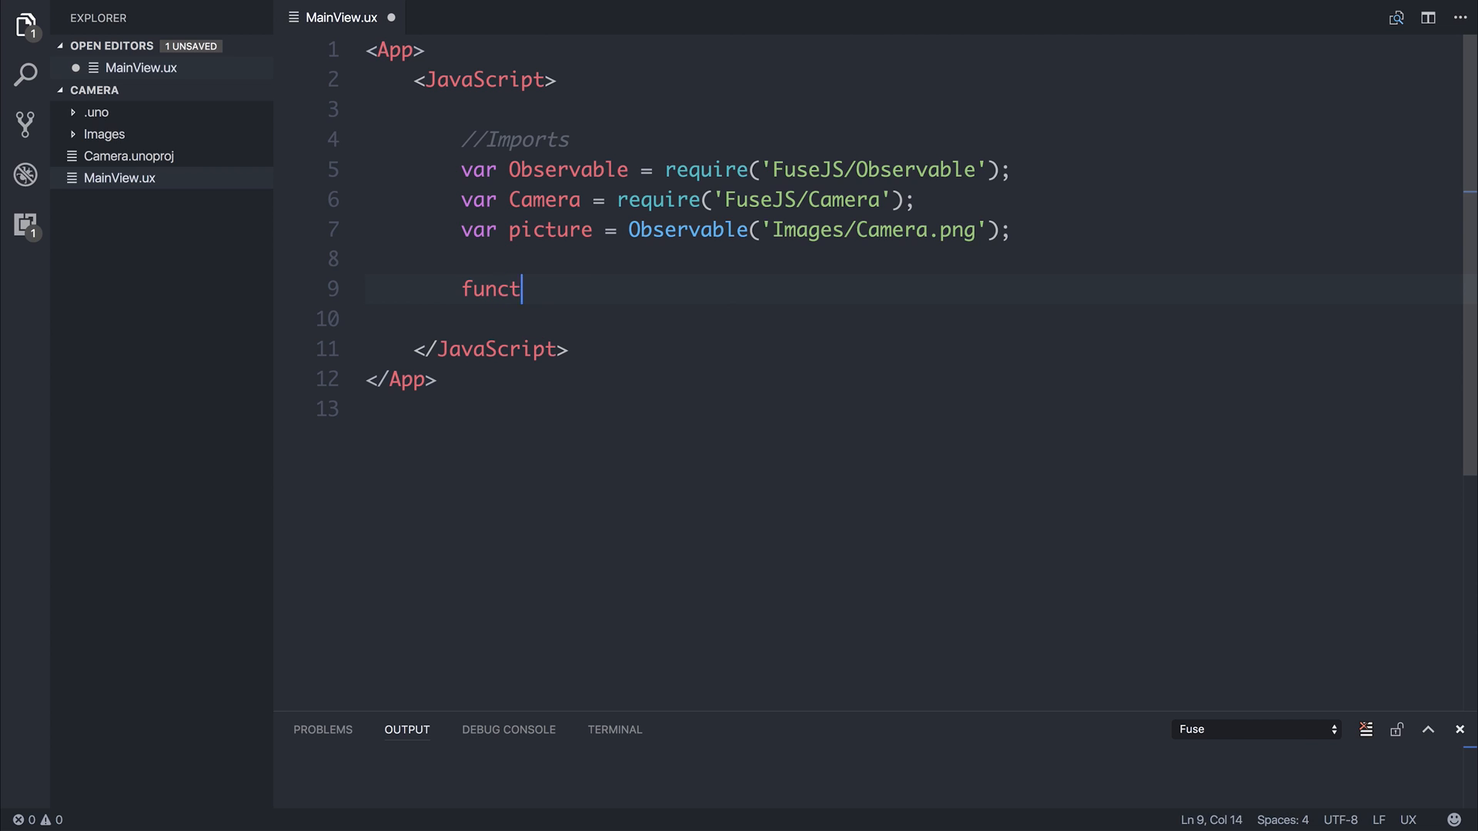
Declare takePicture() calling Camera.takePicture(640, 480).
text(ion tak)
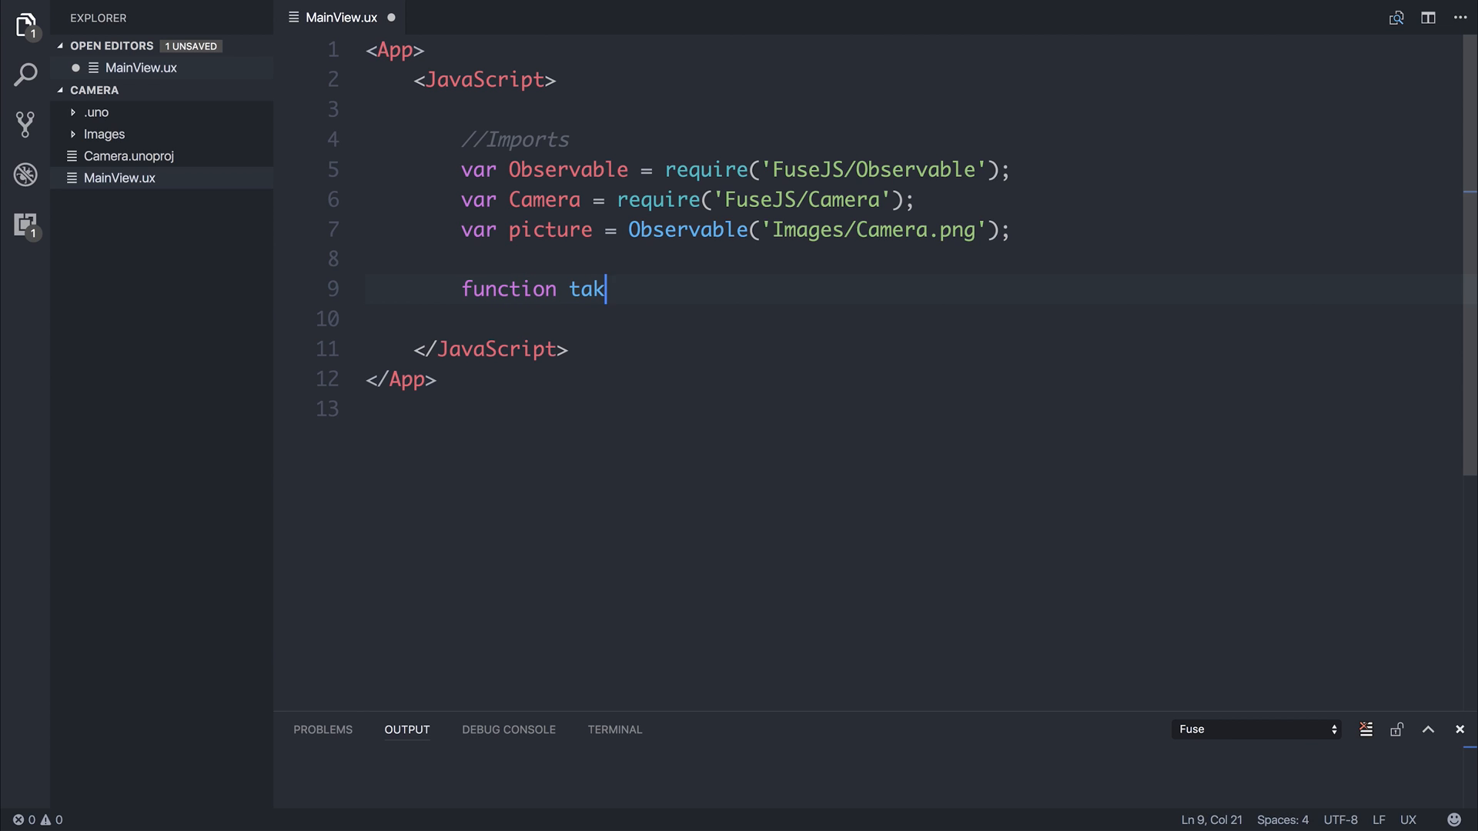
text(ePicture() {)
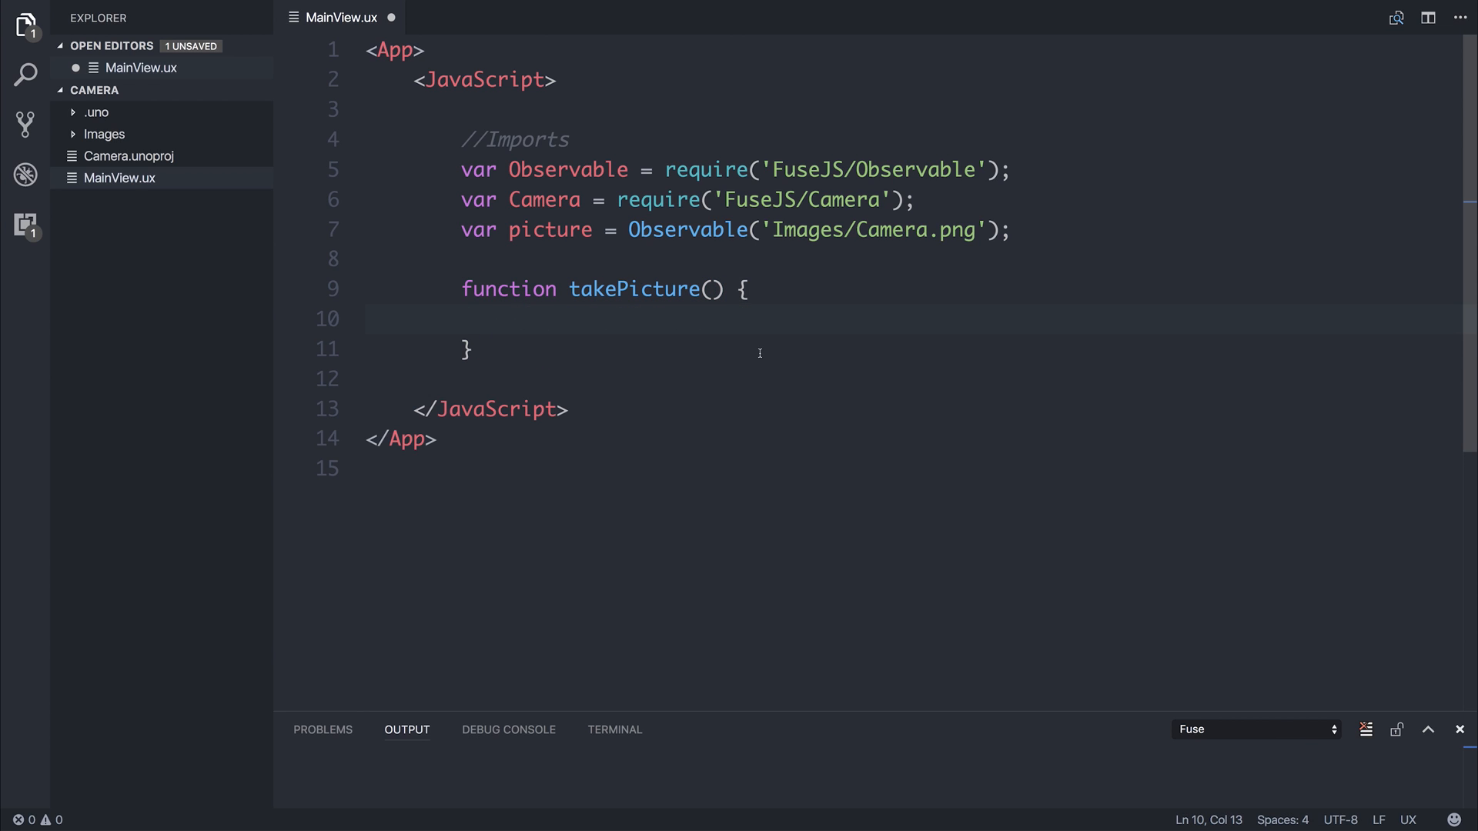
text(Camera.)
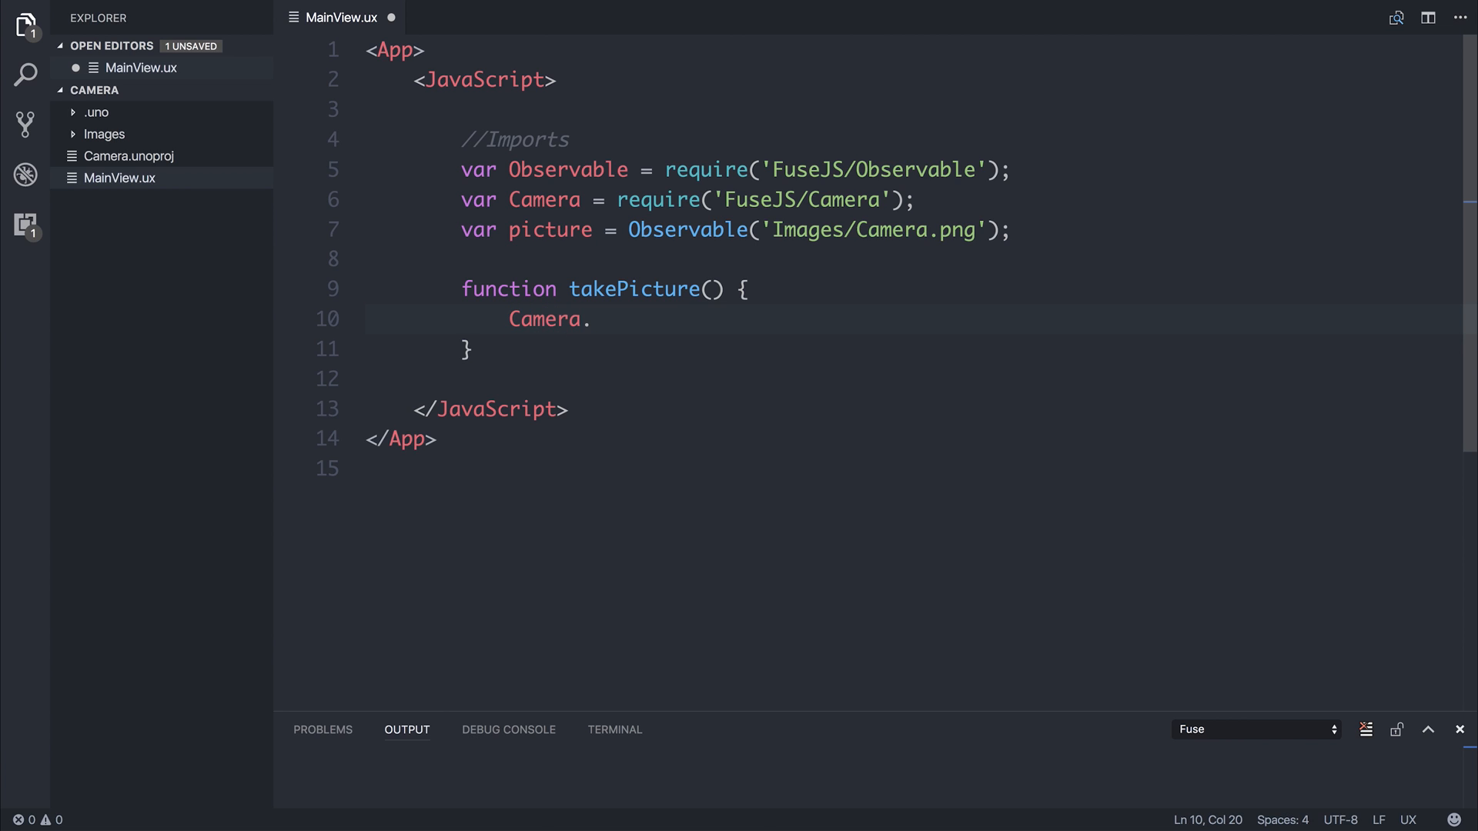
text(takePicture())
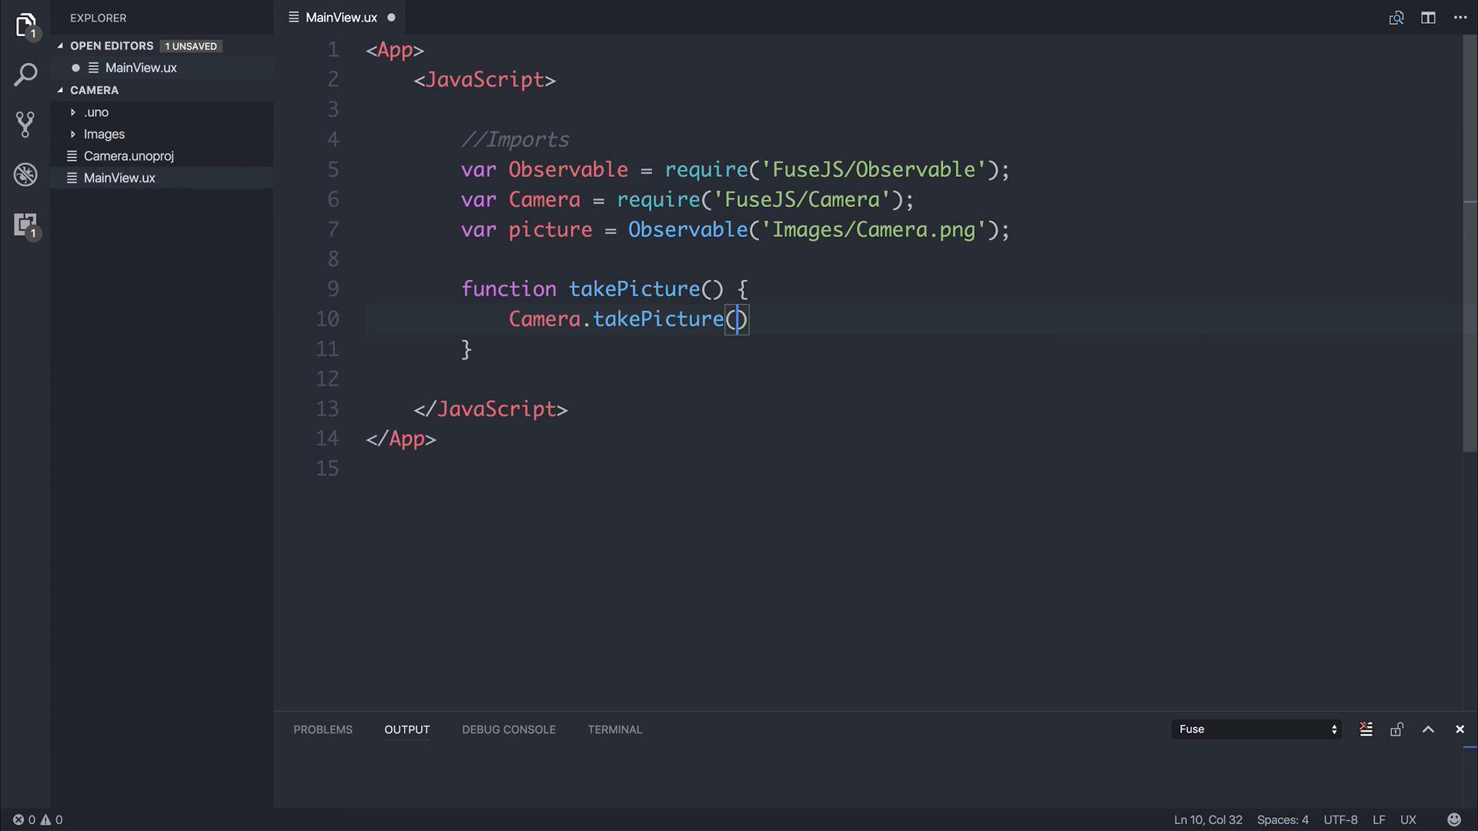
text(640)
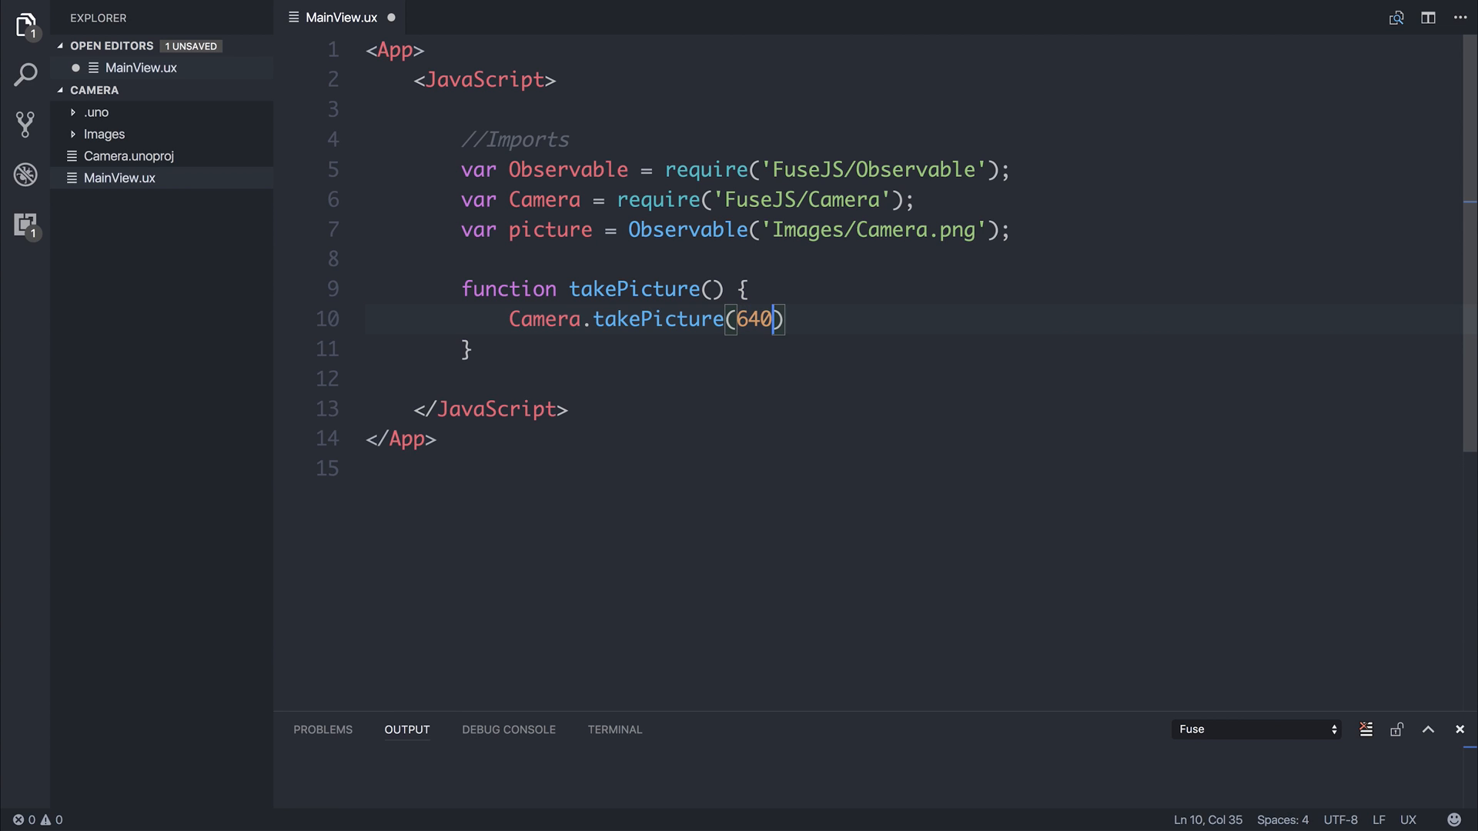
text(, 480)
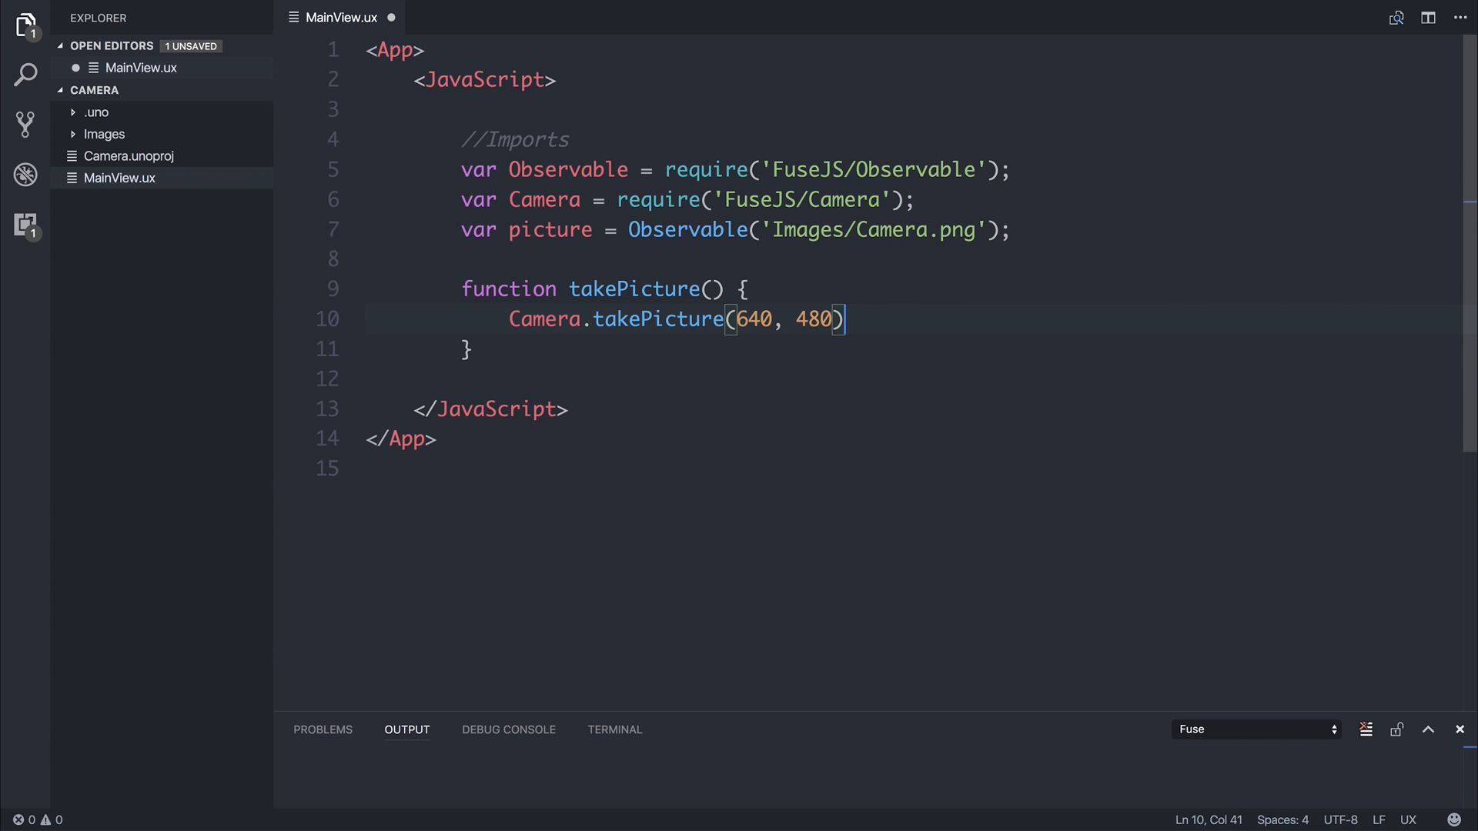
Chain .then assigning the image to picture and .catch logging console.error(error).
text(.then)
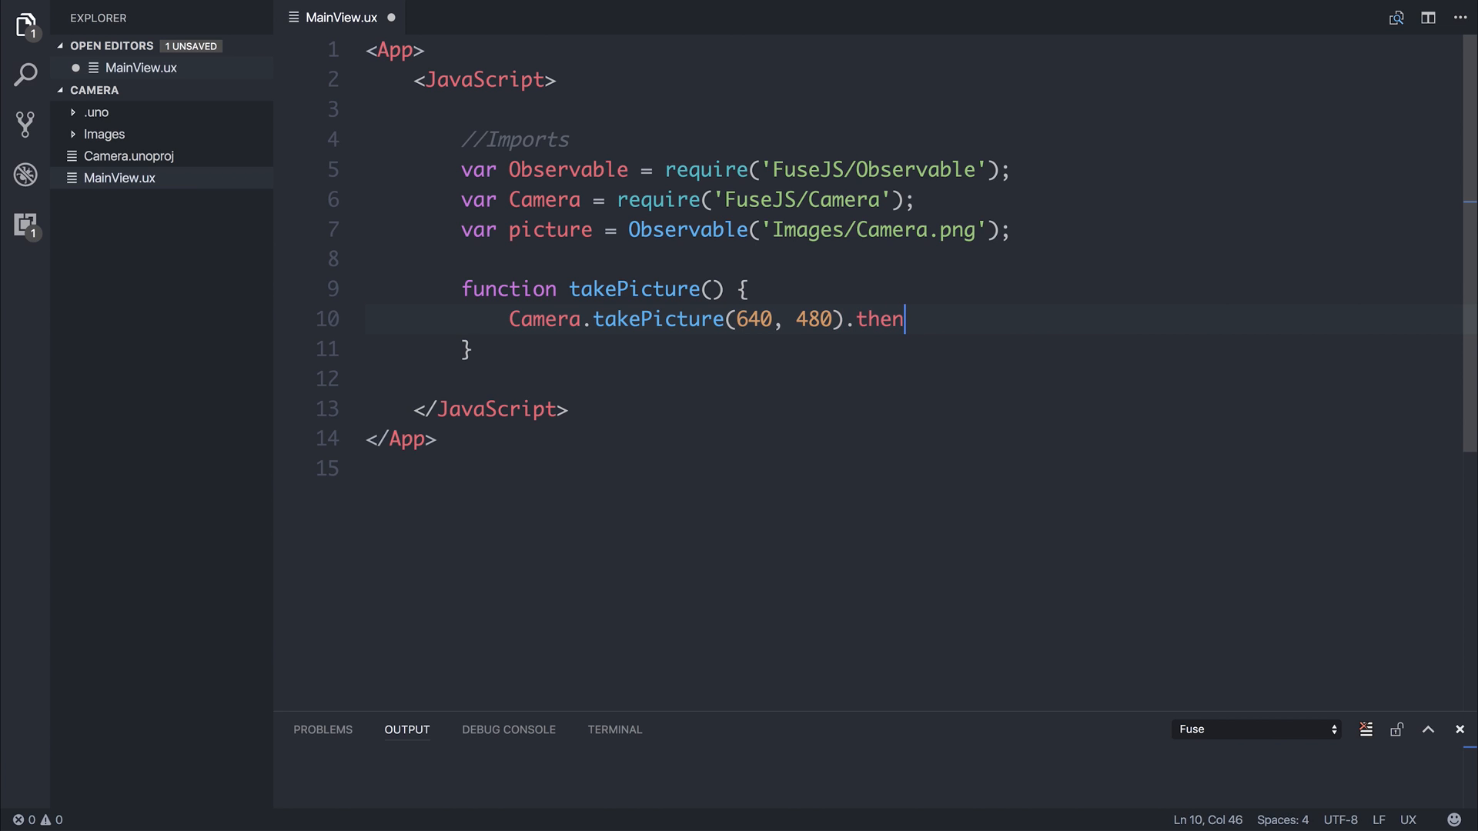
text((function(image){)
text(picture.value)
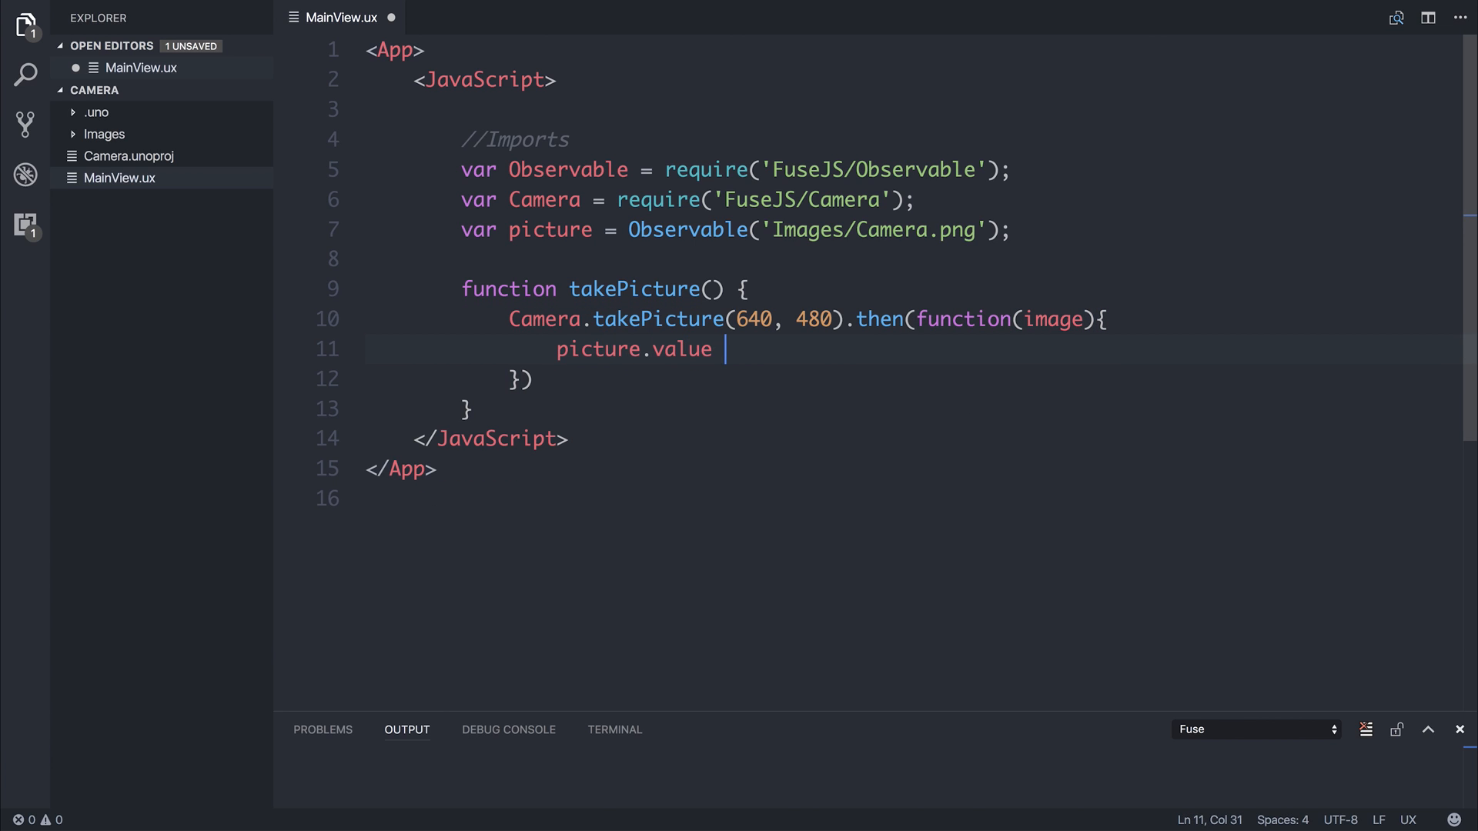
text(= image;)
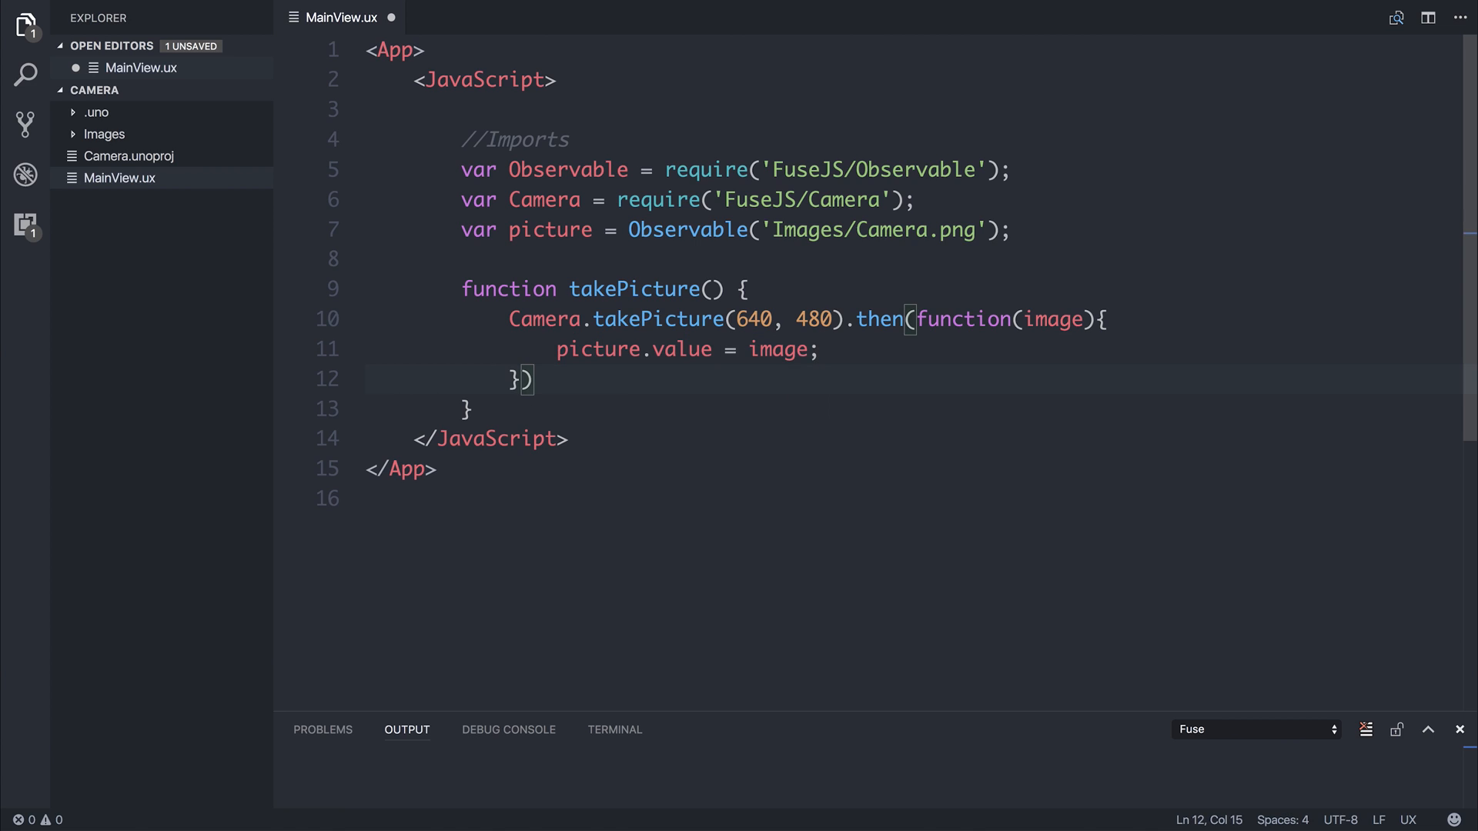
text(.catch()
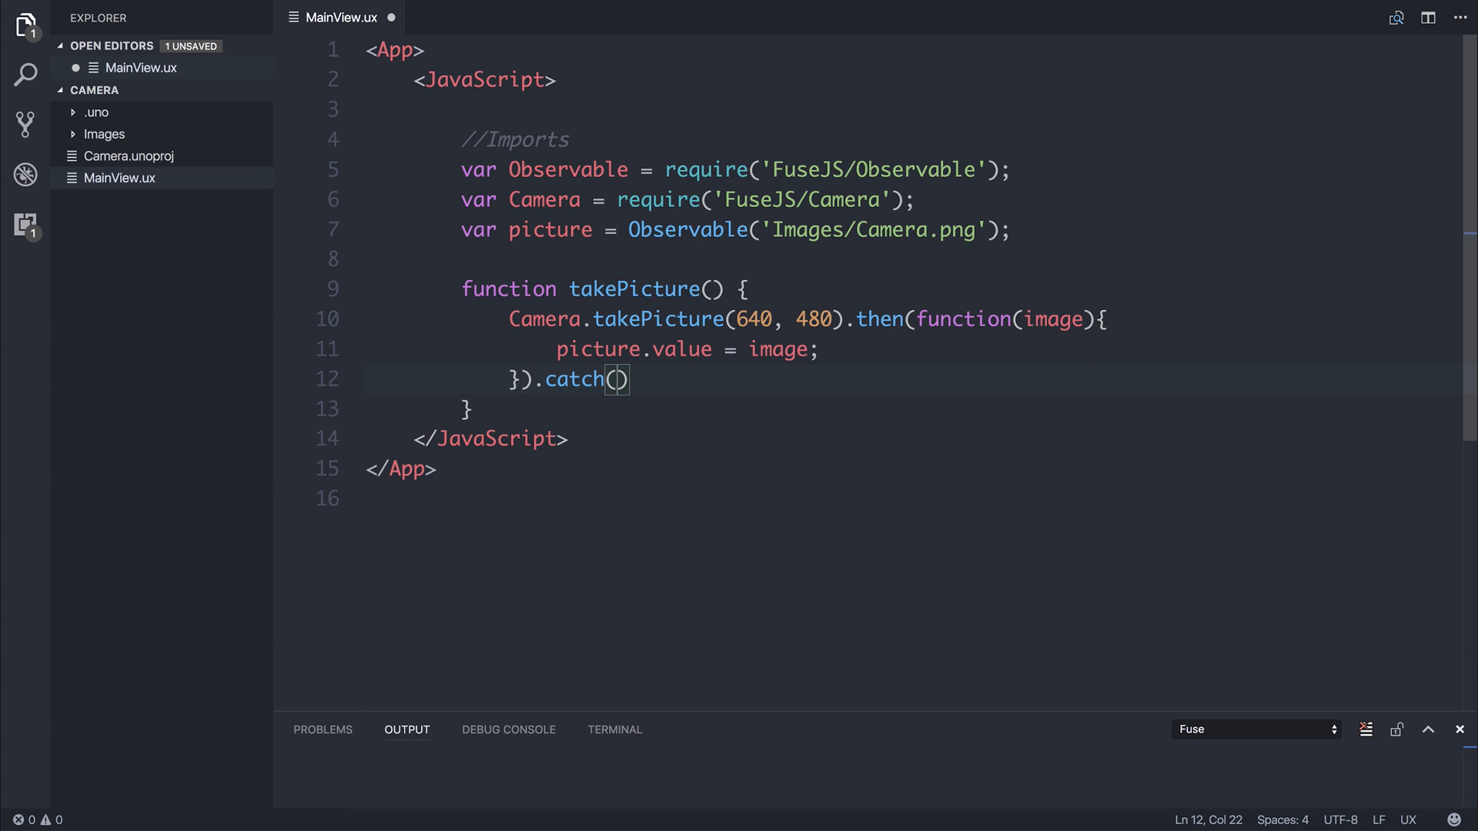
text(function(error){)
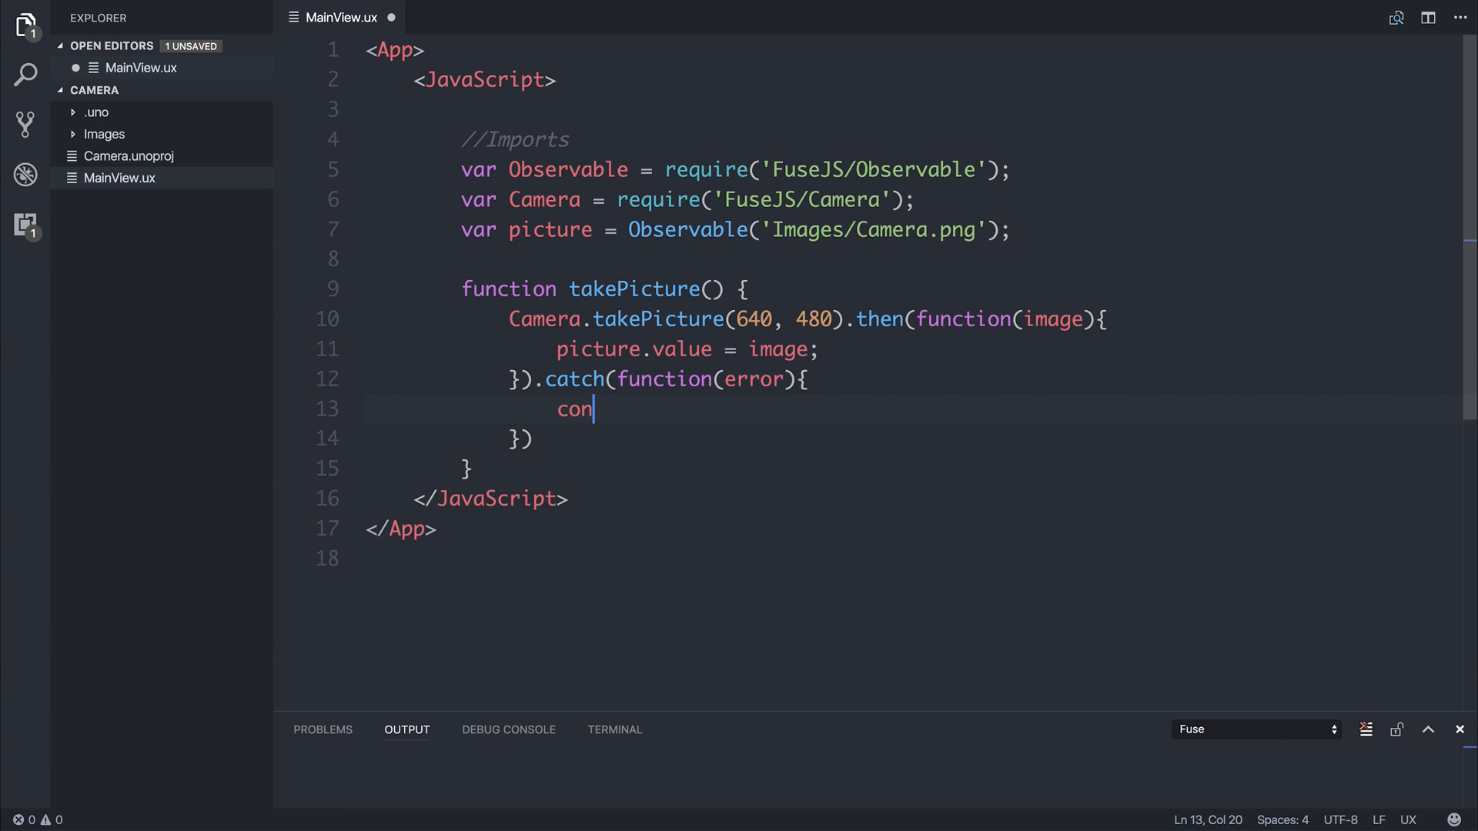
text(sole.error(error);)
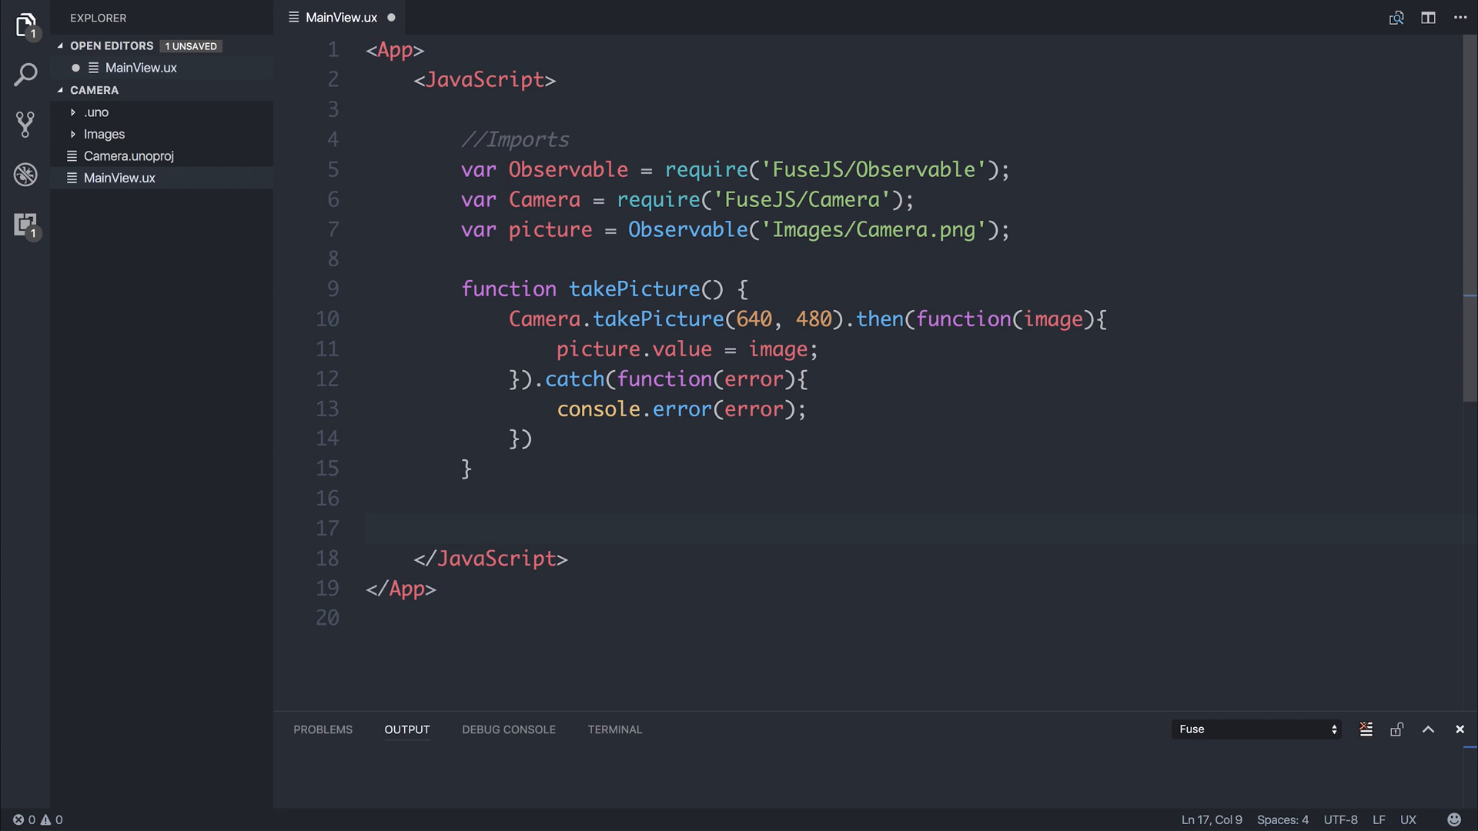
Export picture and takePicture via module.exports, then start a Panel element.
text(module)
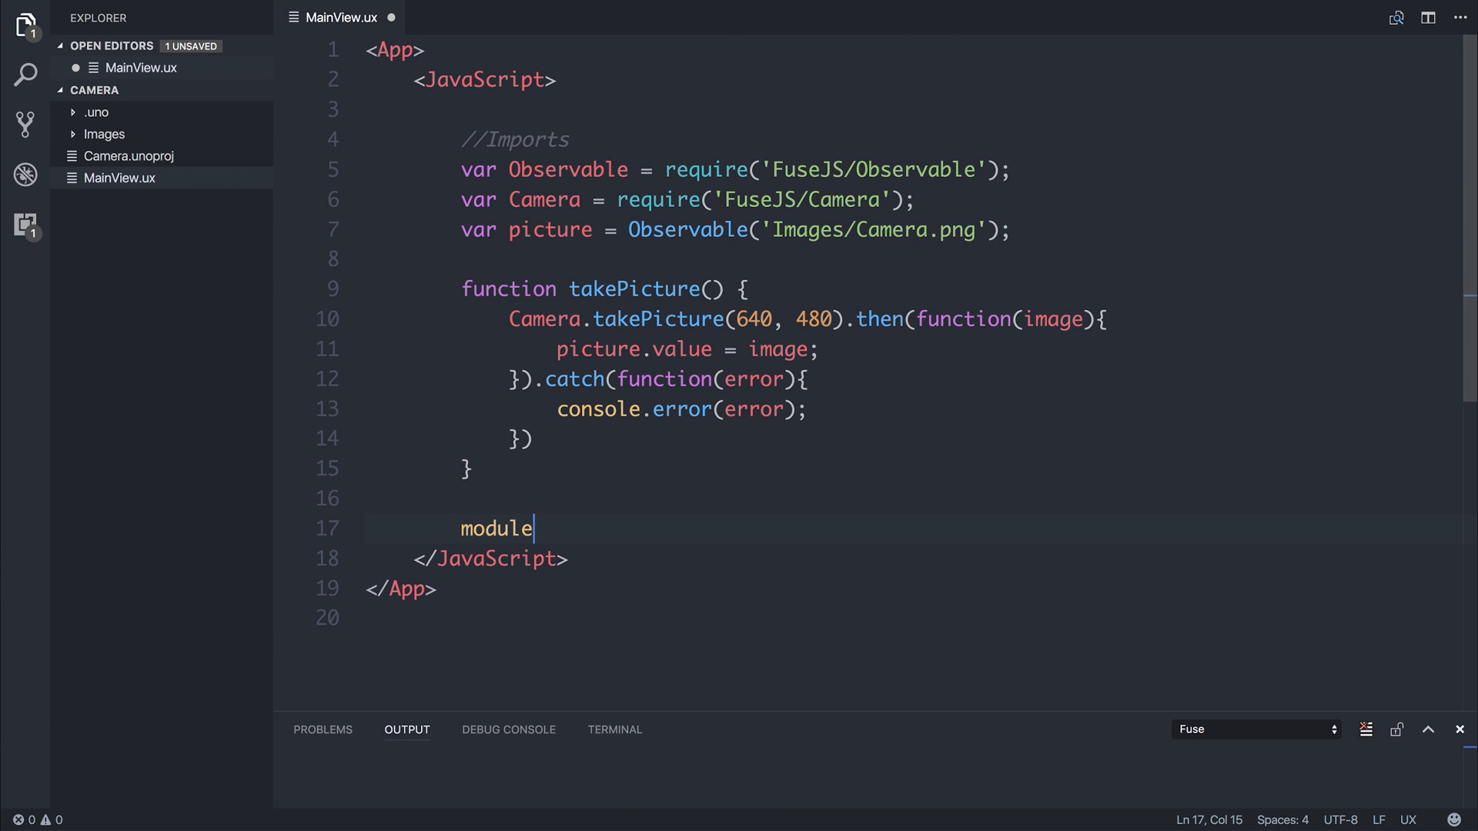
text(.exports = {)
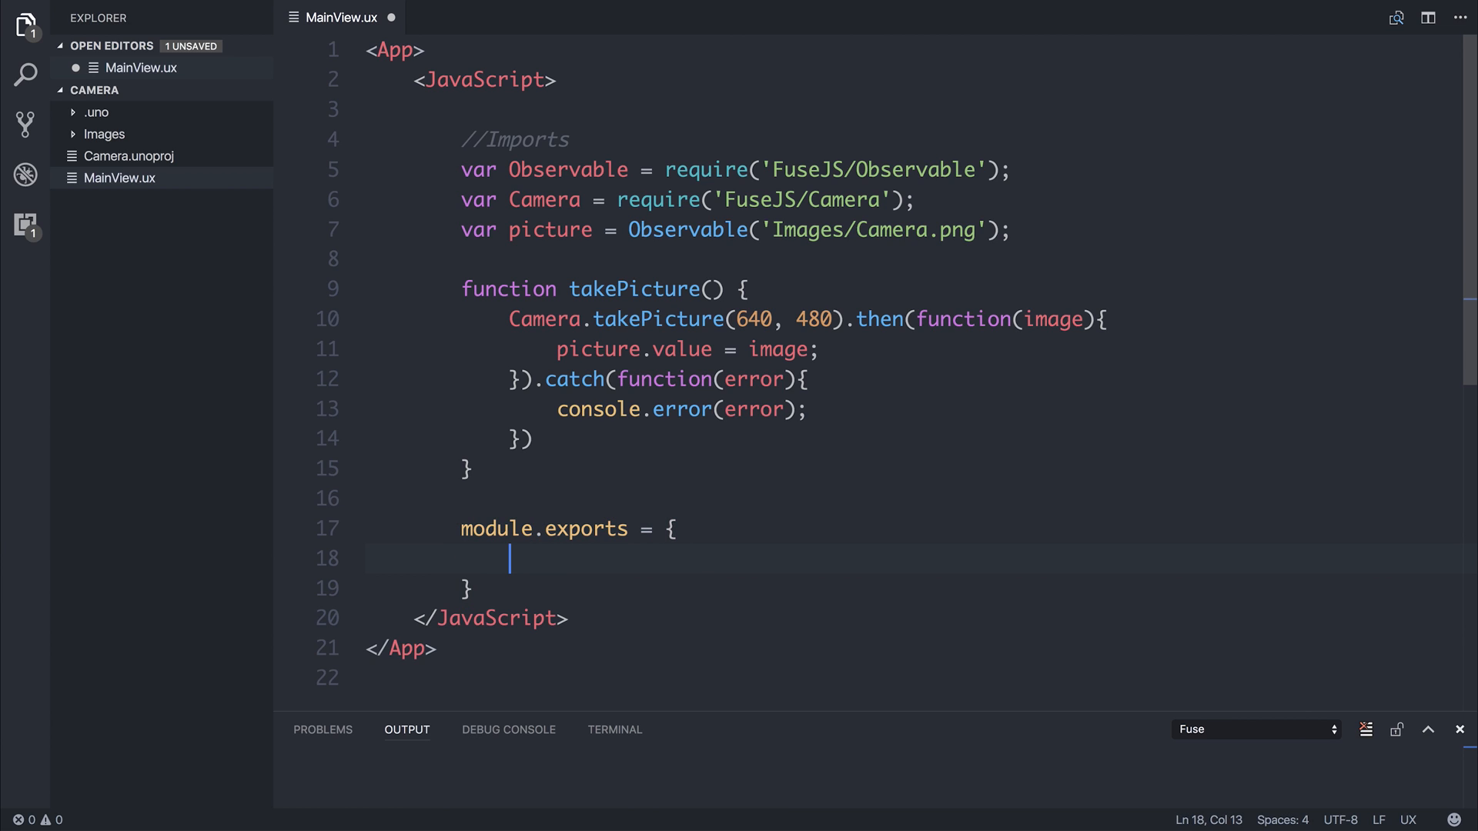
text(picture: picture,)
text(takePicture: takePicture)
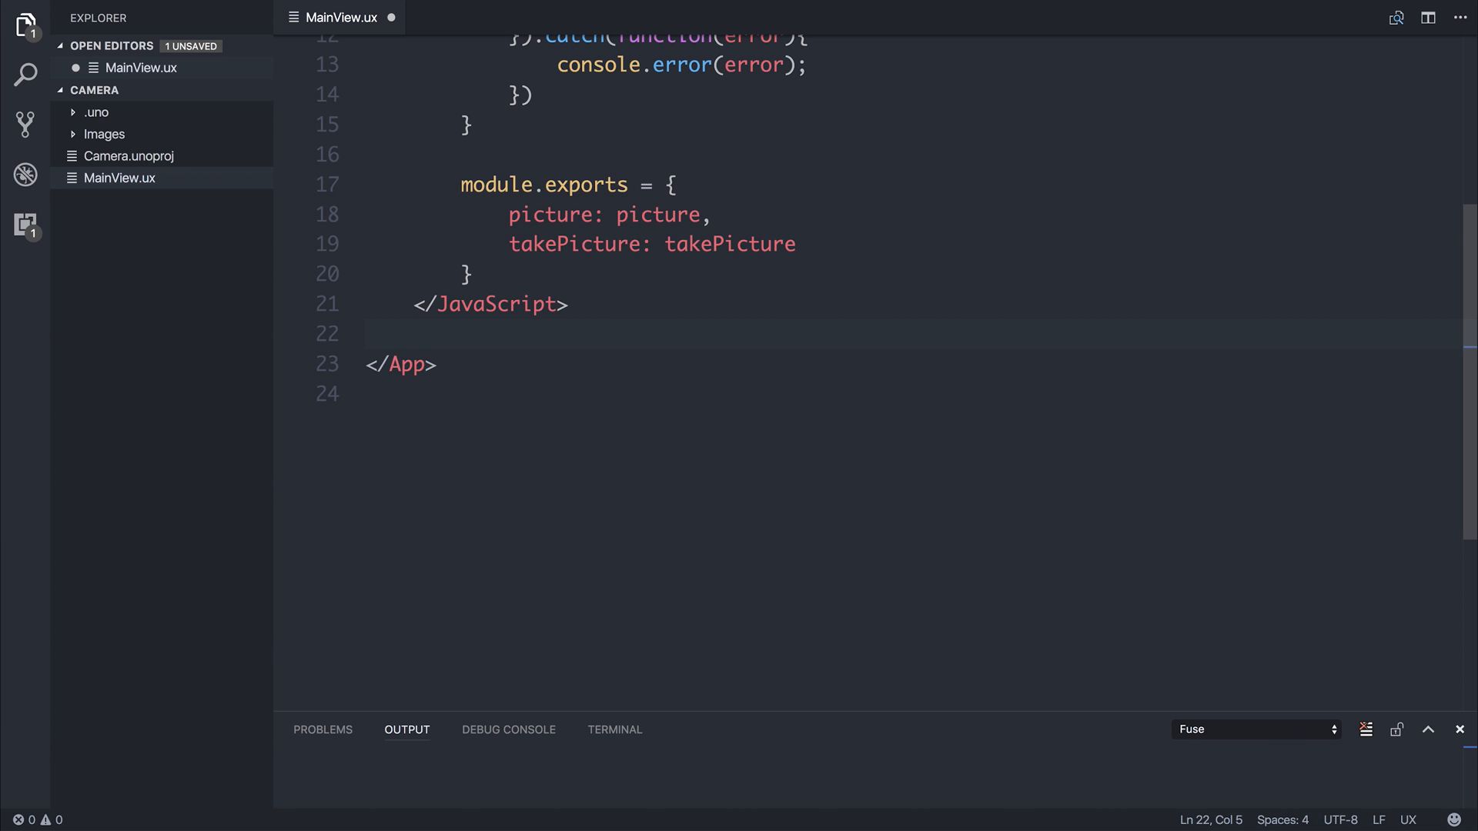
text(<Panel>)
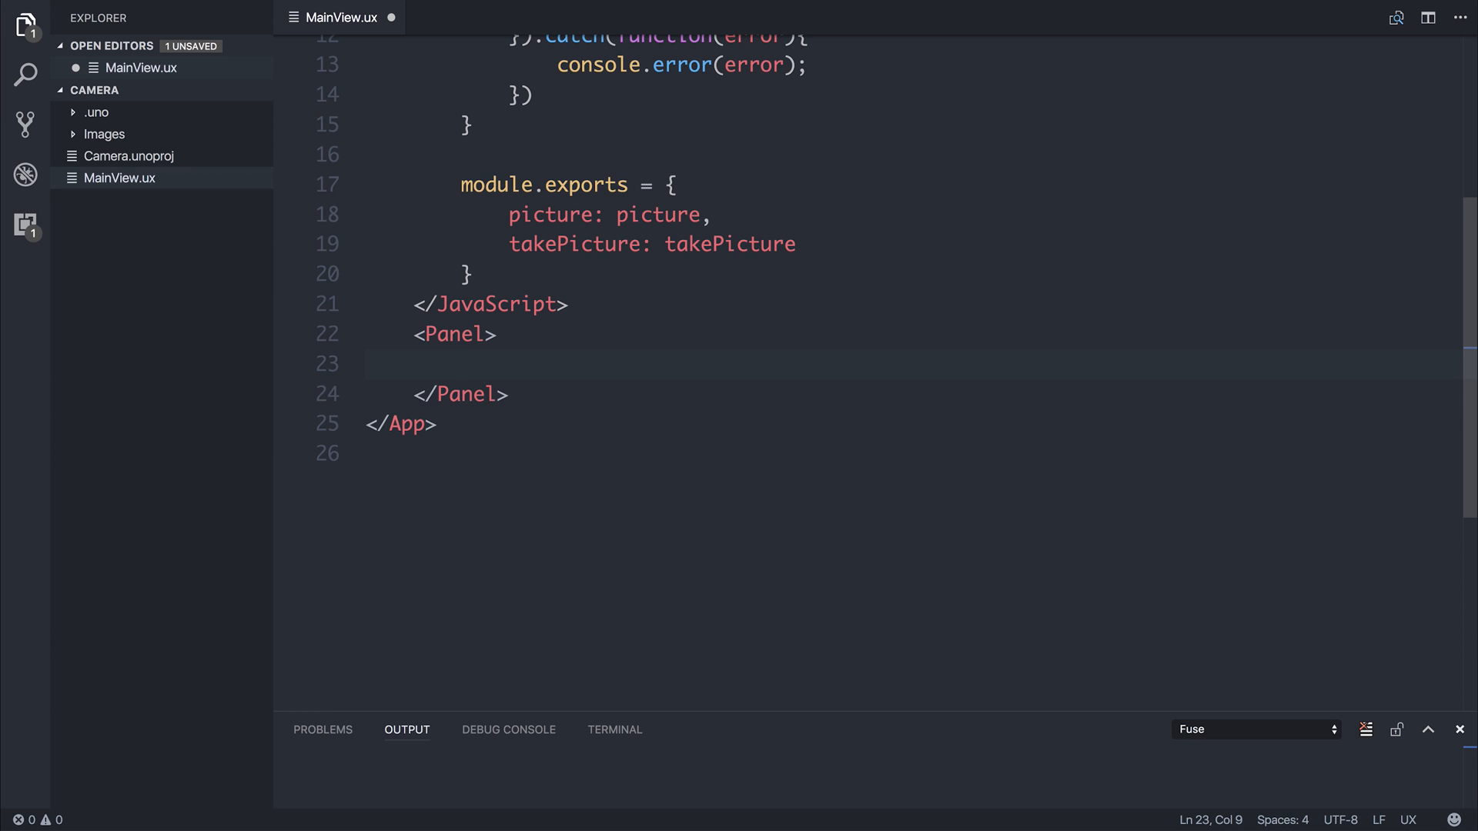
Top-align the Panel with Alignment="Top".
click(490, 334)
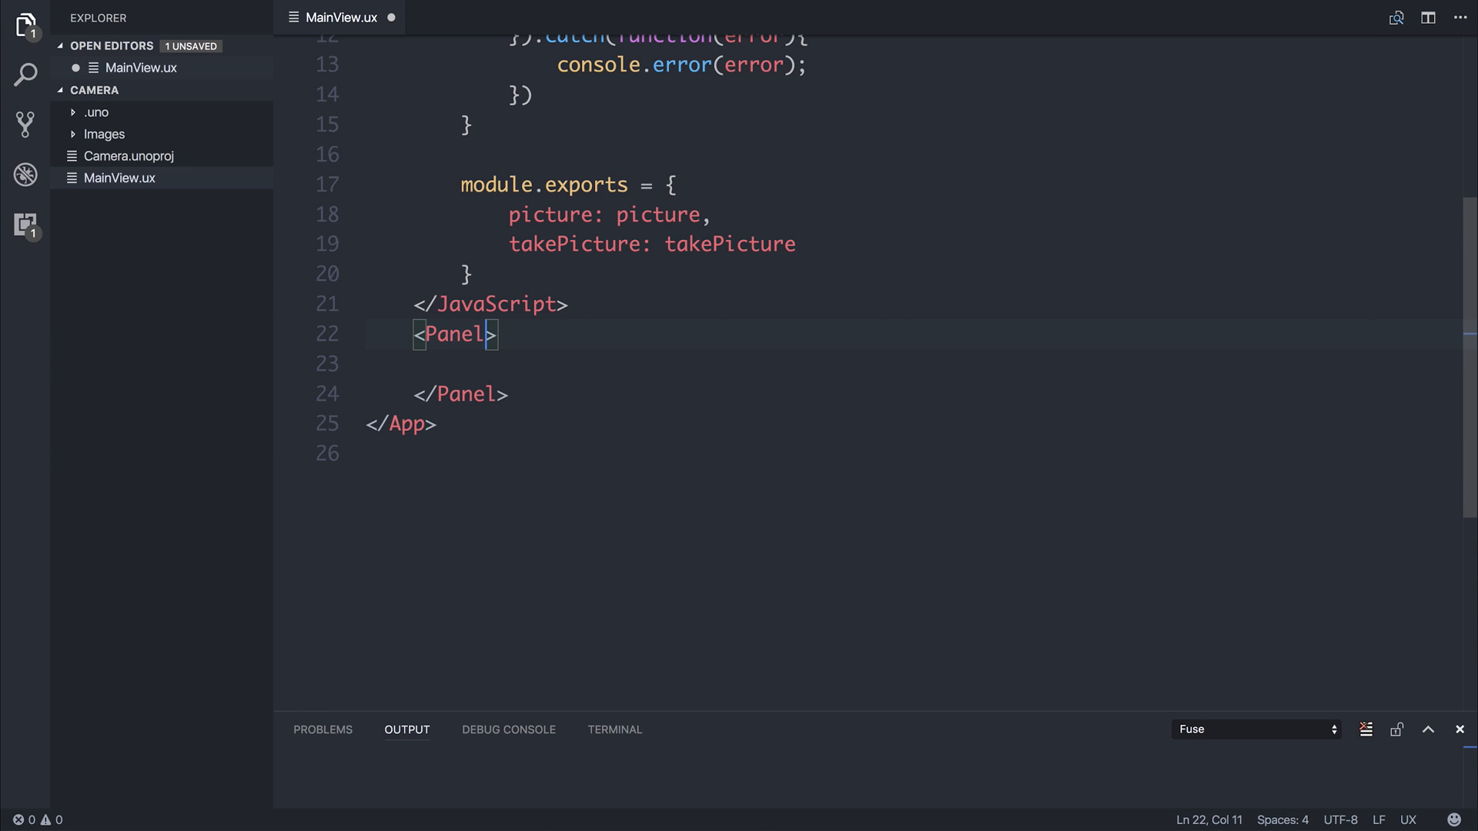
text(Alignment=)
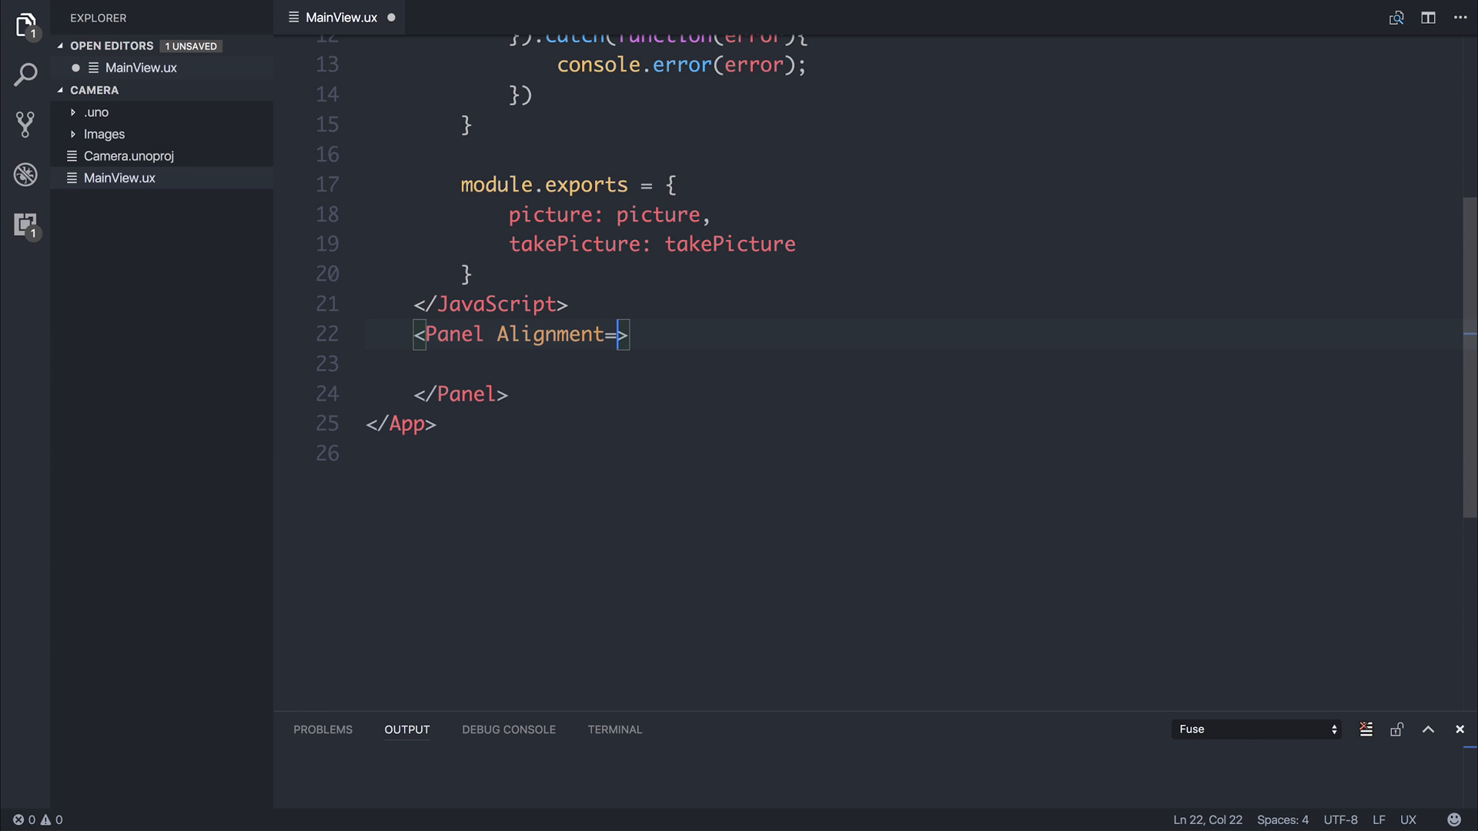
text("Top")
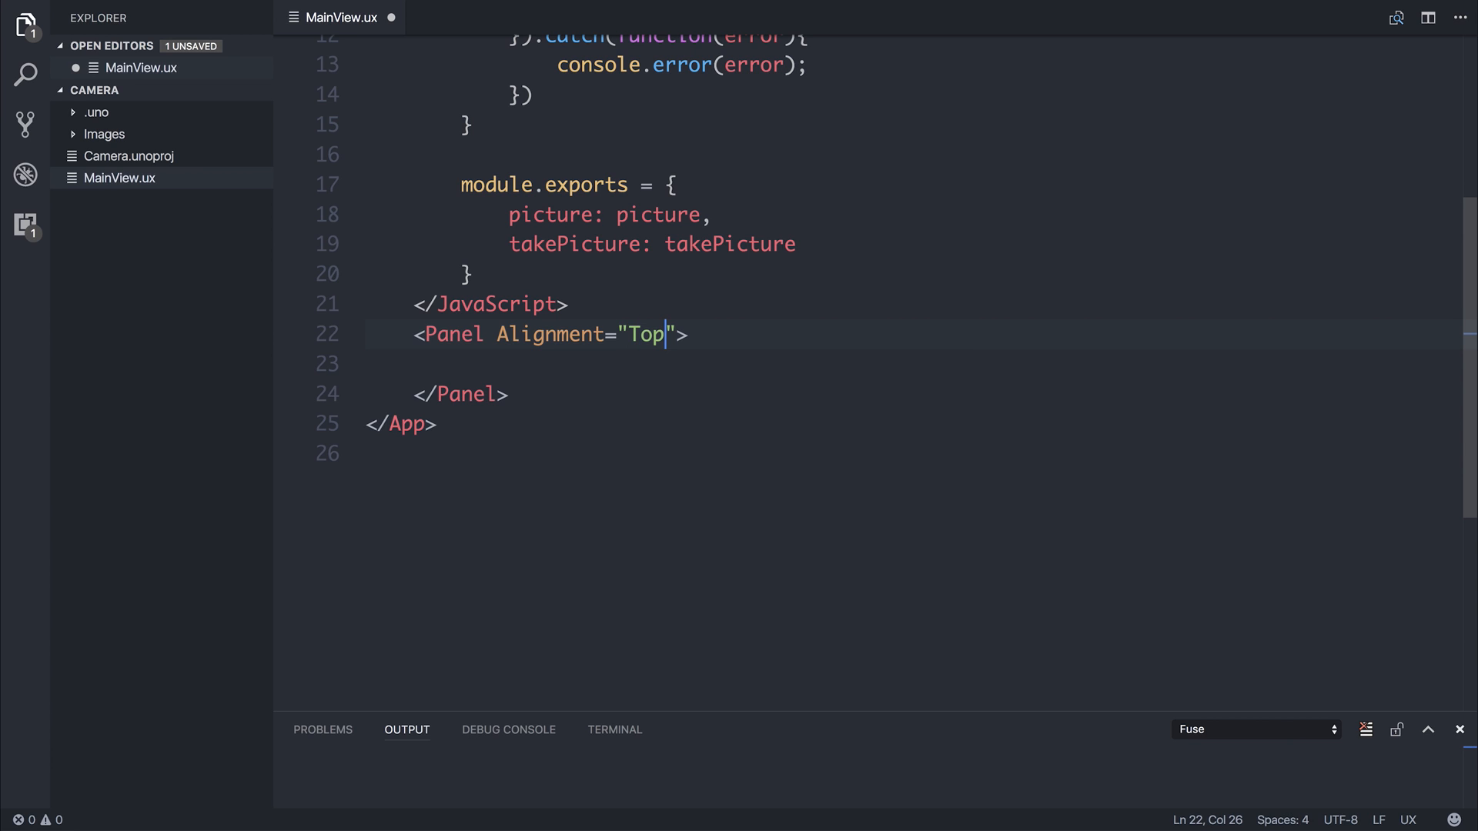
Add an Image with ux:Name="image" and a File attribute for the picture binding.
text(Image ></Image>)
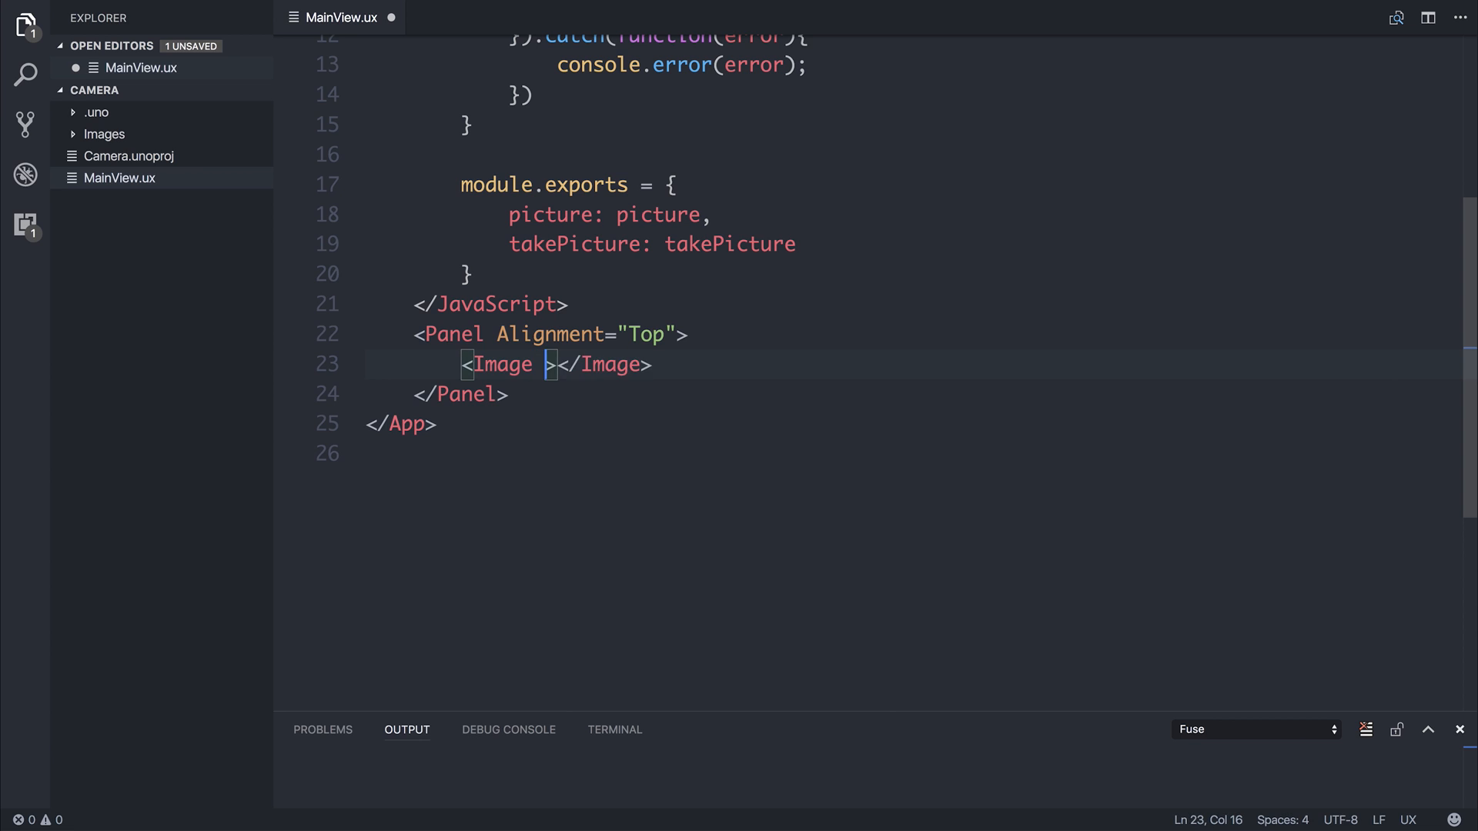
text(ux:Name)
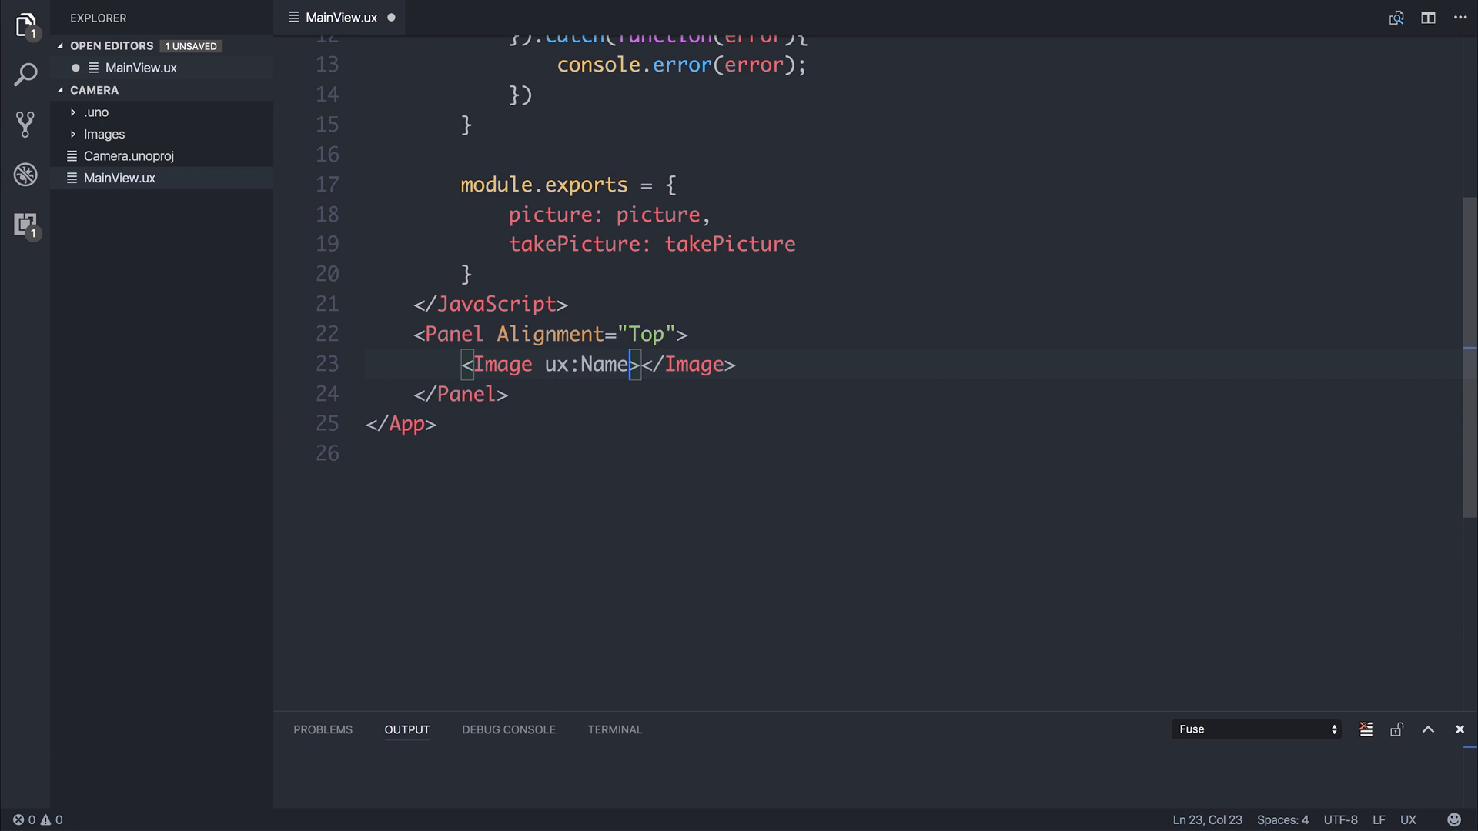
text(="image")
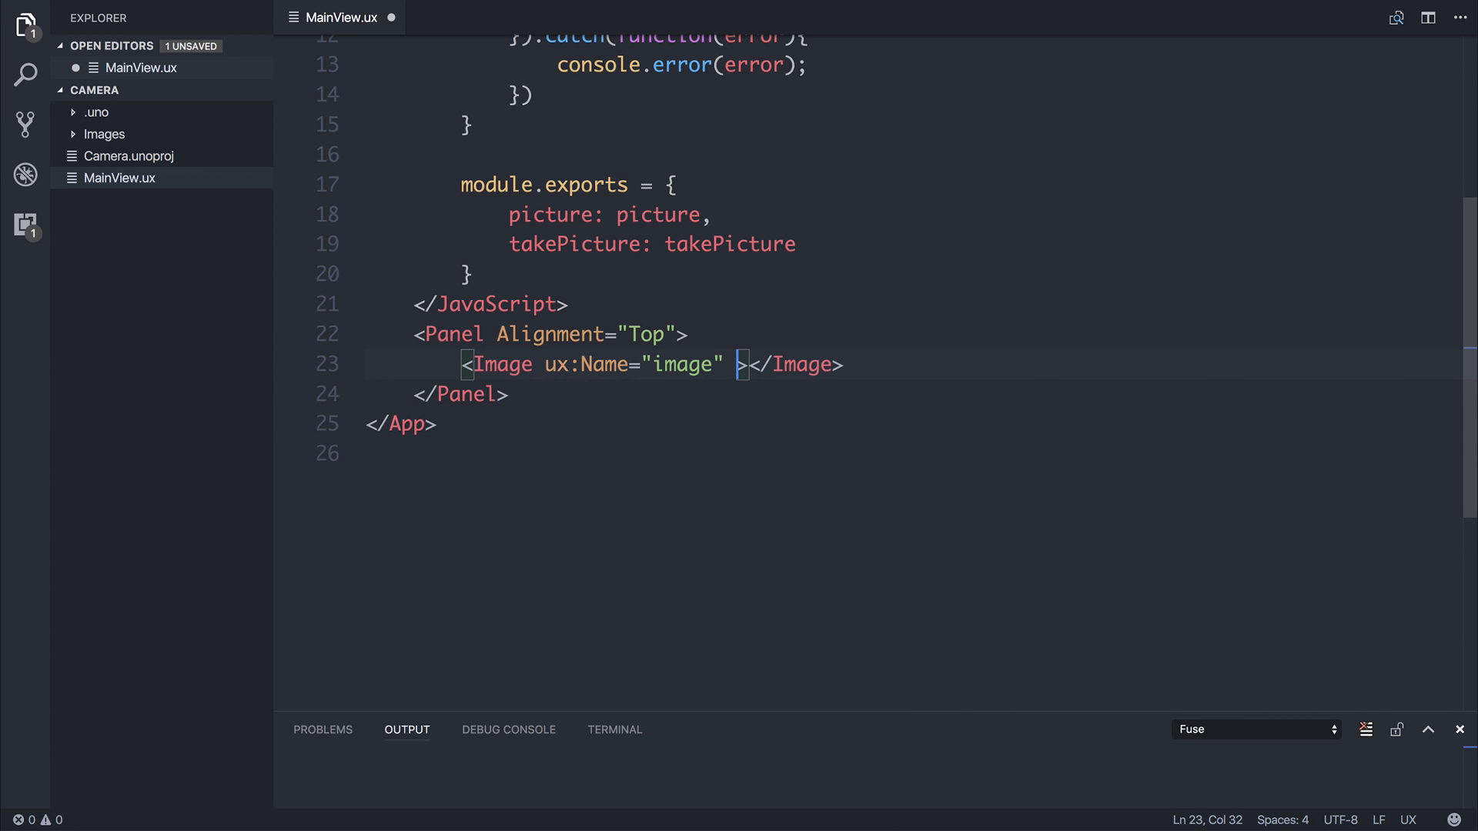
text(File="")
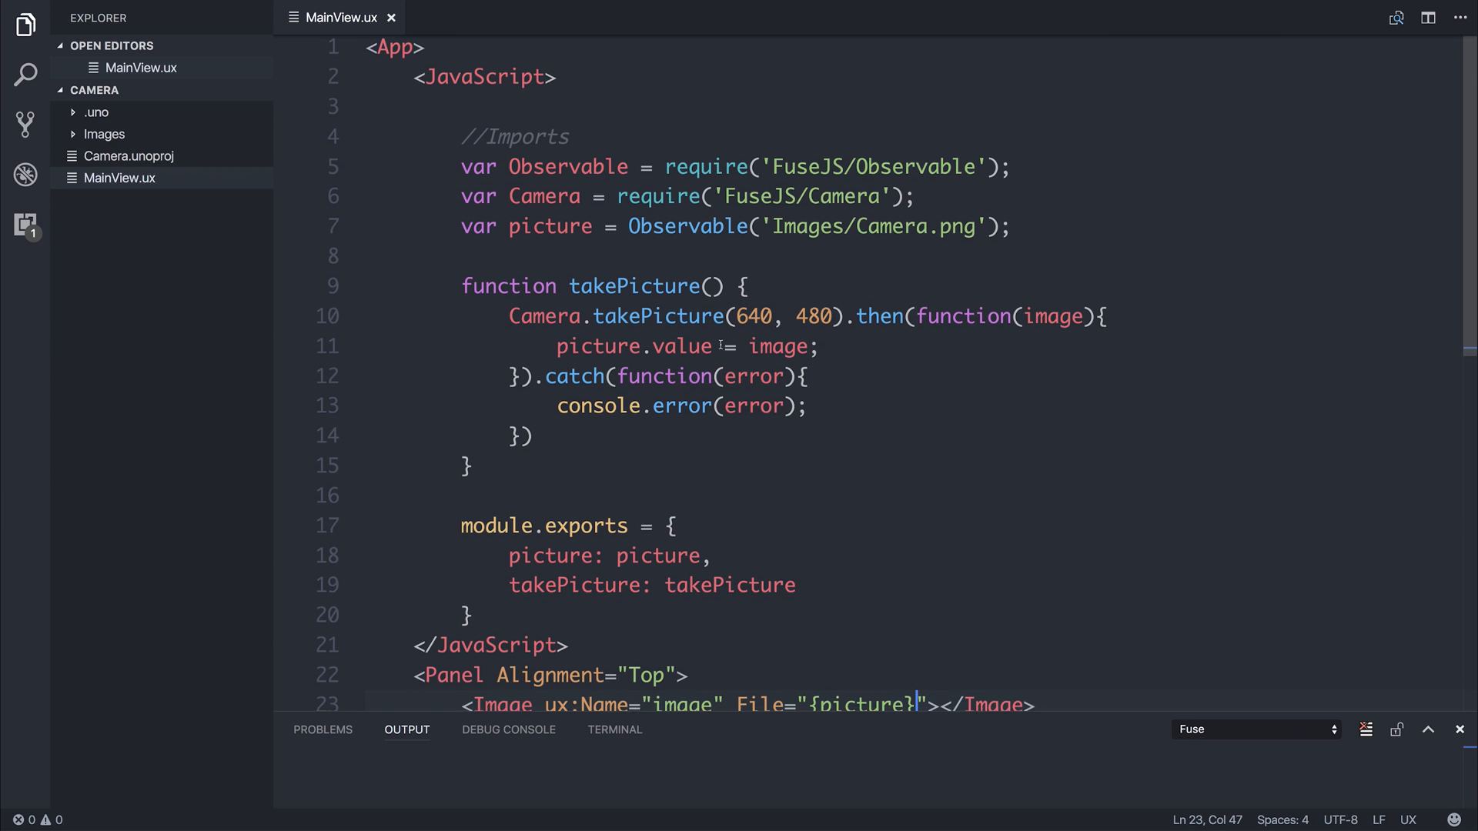
scroll(down, 3)
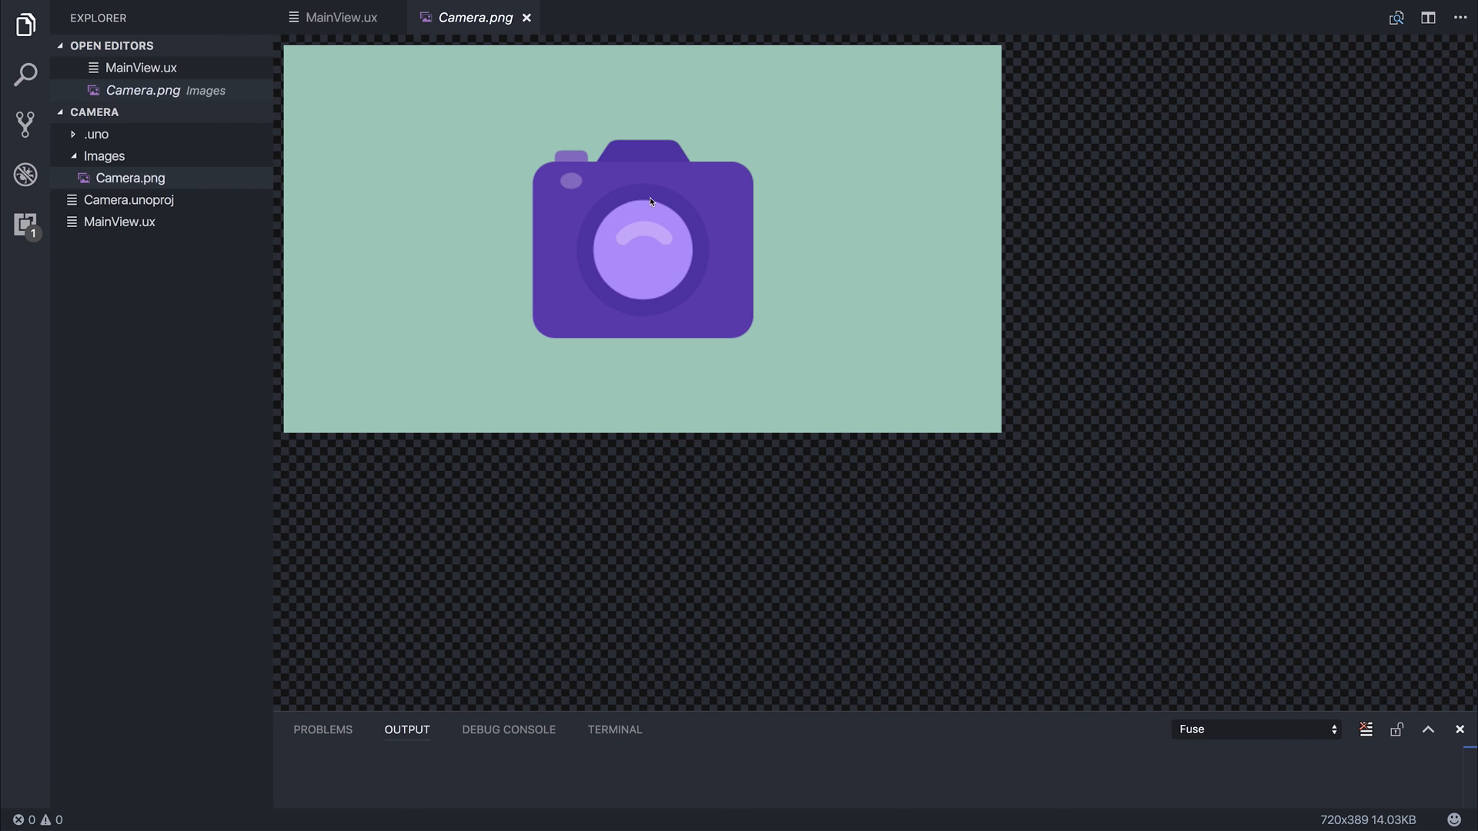
mouse_move(182, 228)
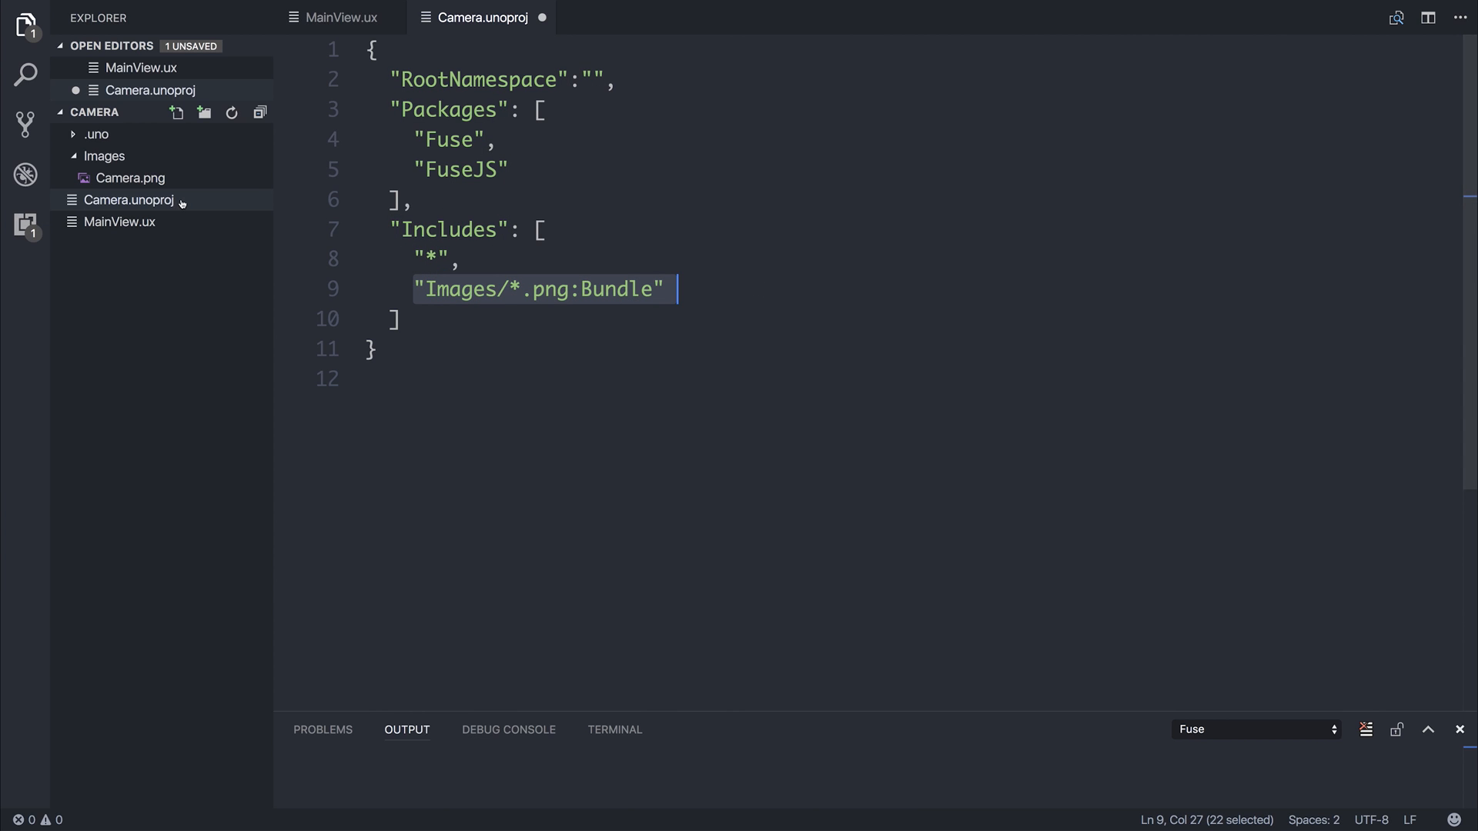
mouse_move(605, 274)
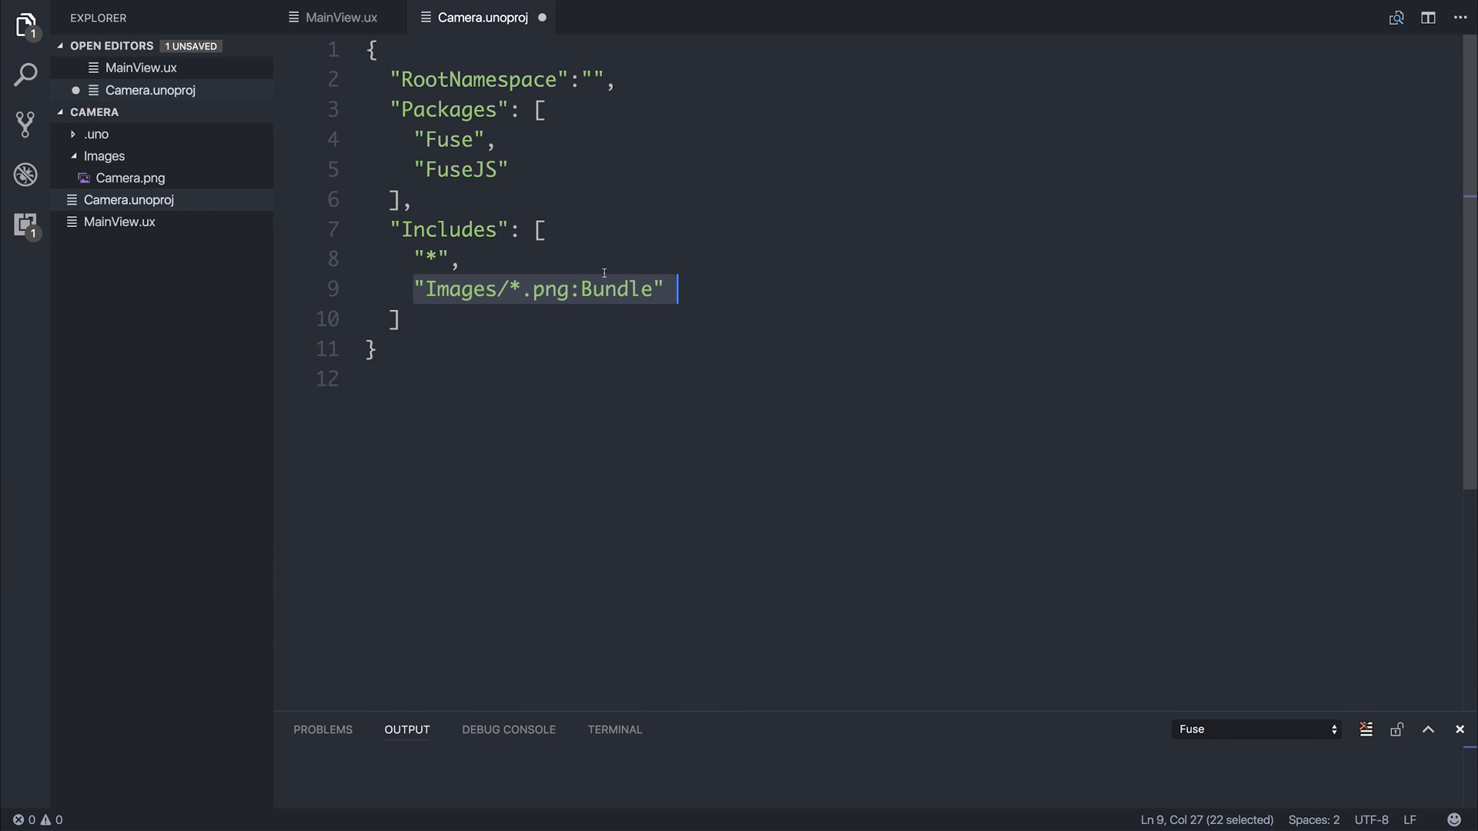
Edit the Images/*.png:Bundle include in Camera.unoproj, then return to MainView.ux.
click(487, 289)
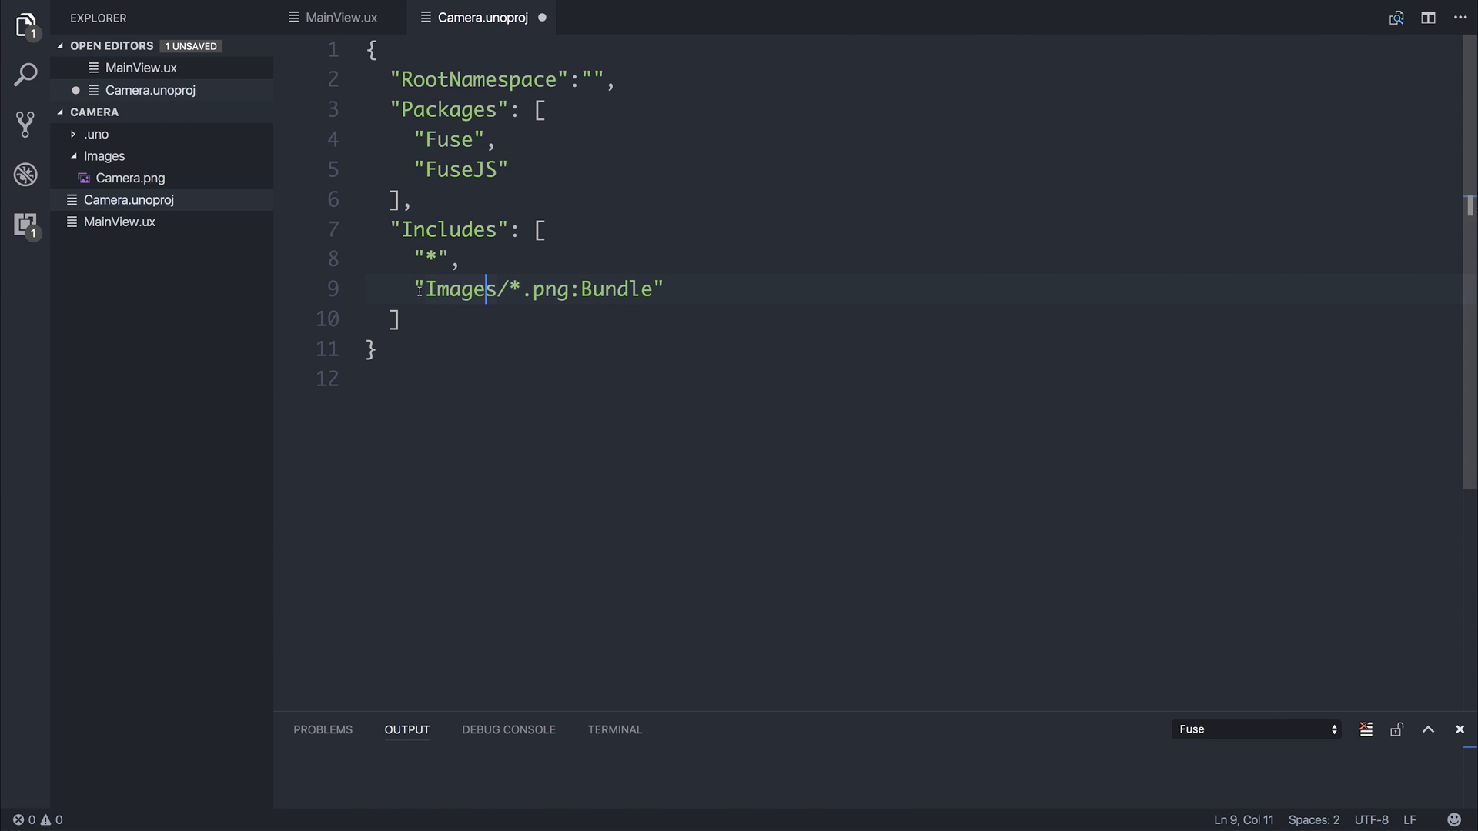
double_click(460, 290)
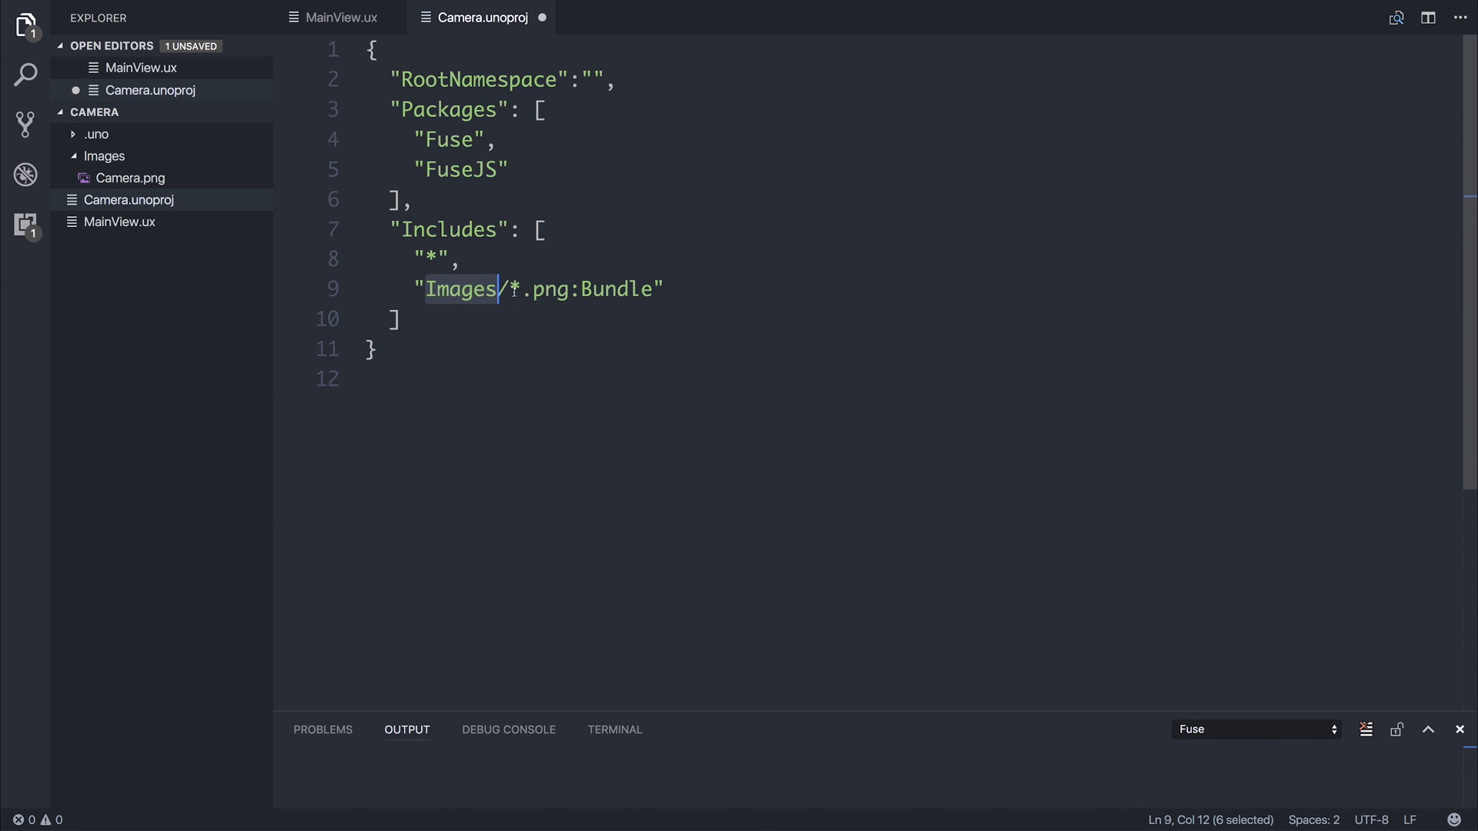
click(594, 289)
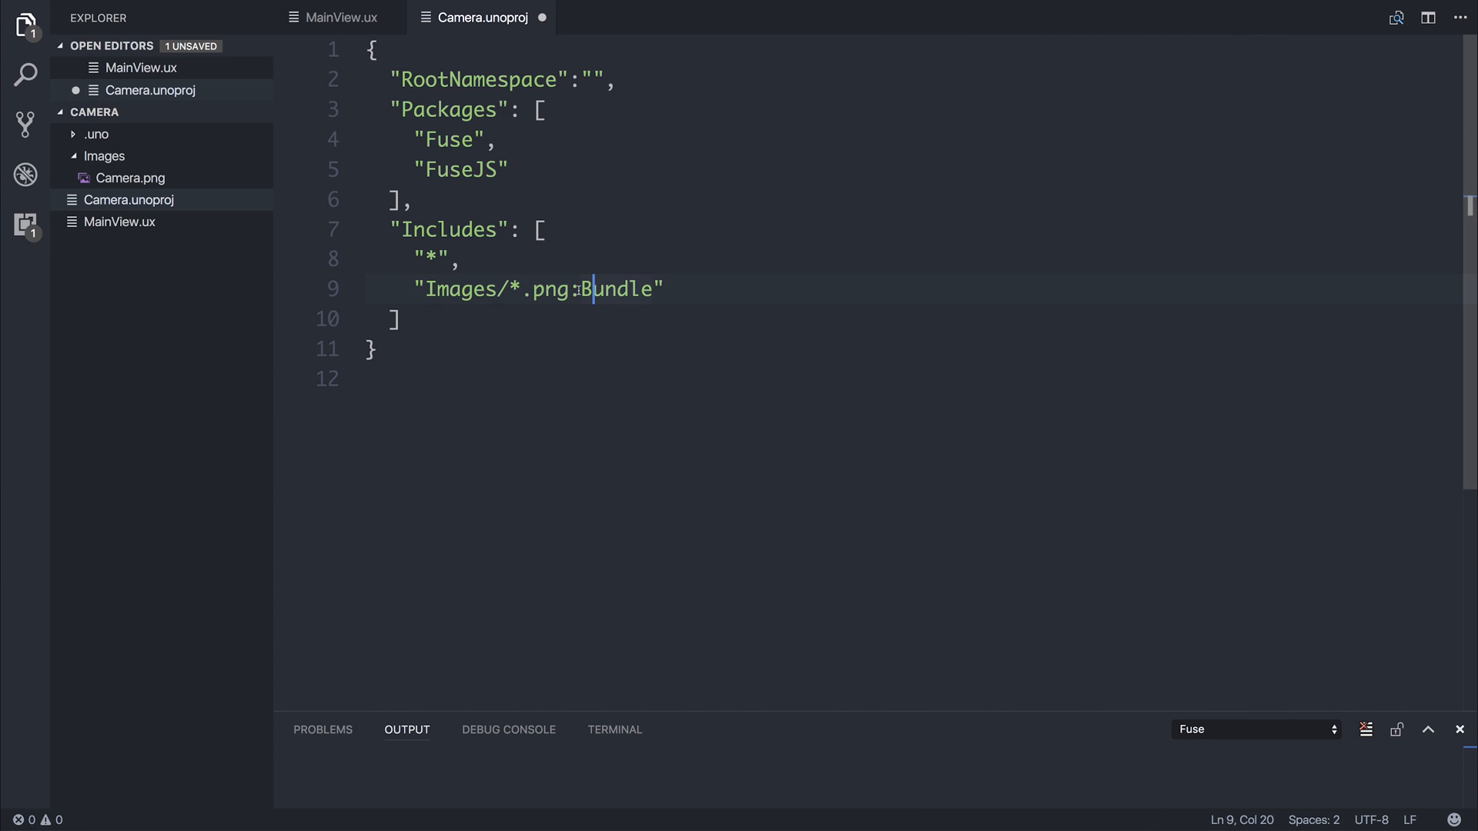
click(335, 17)
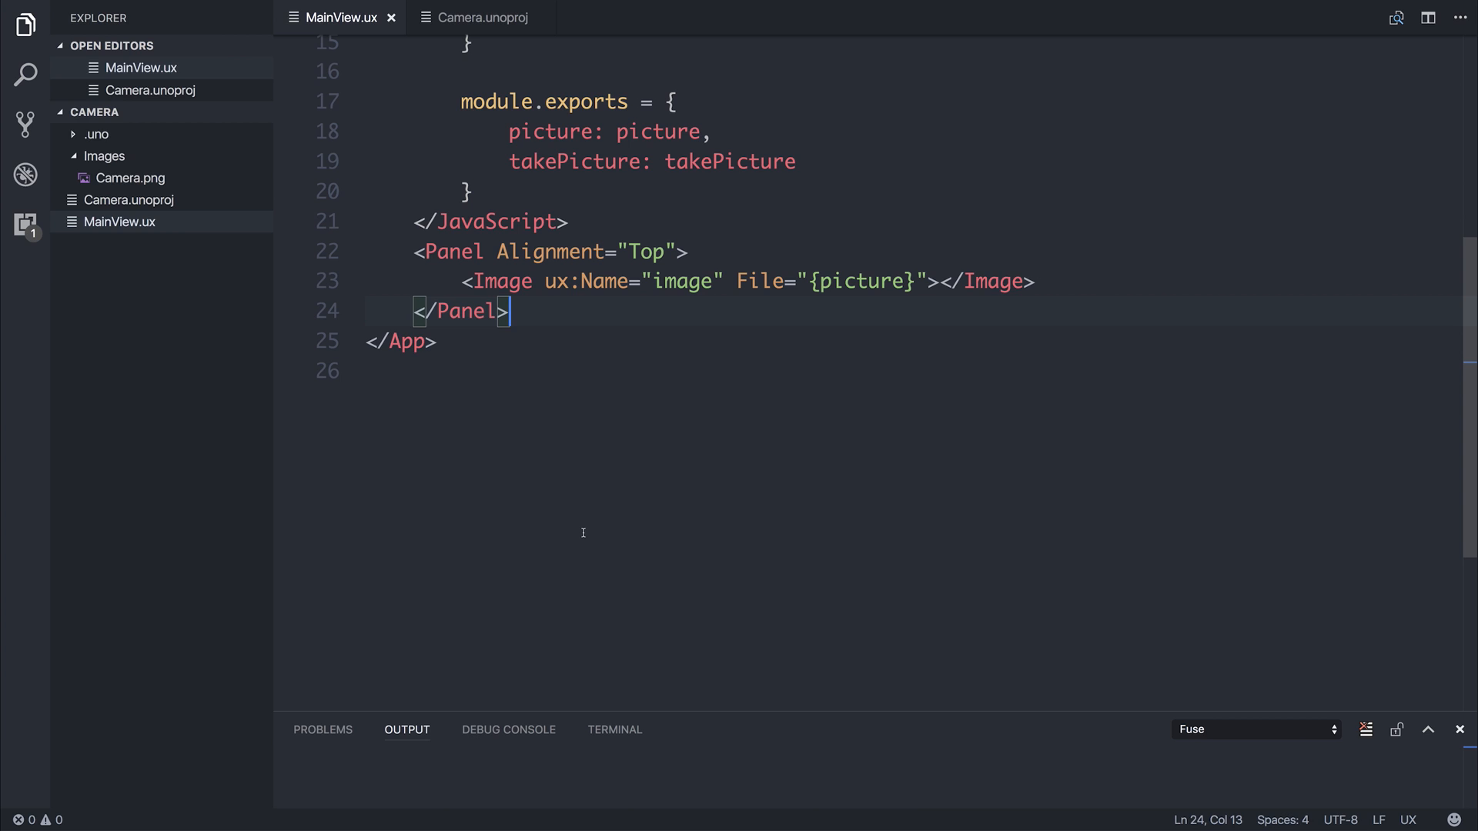
Add a center-aligned Panel with a 'Take Picture' Button, Clicked={takePicture}.
text(<Panel>)
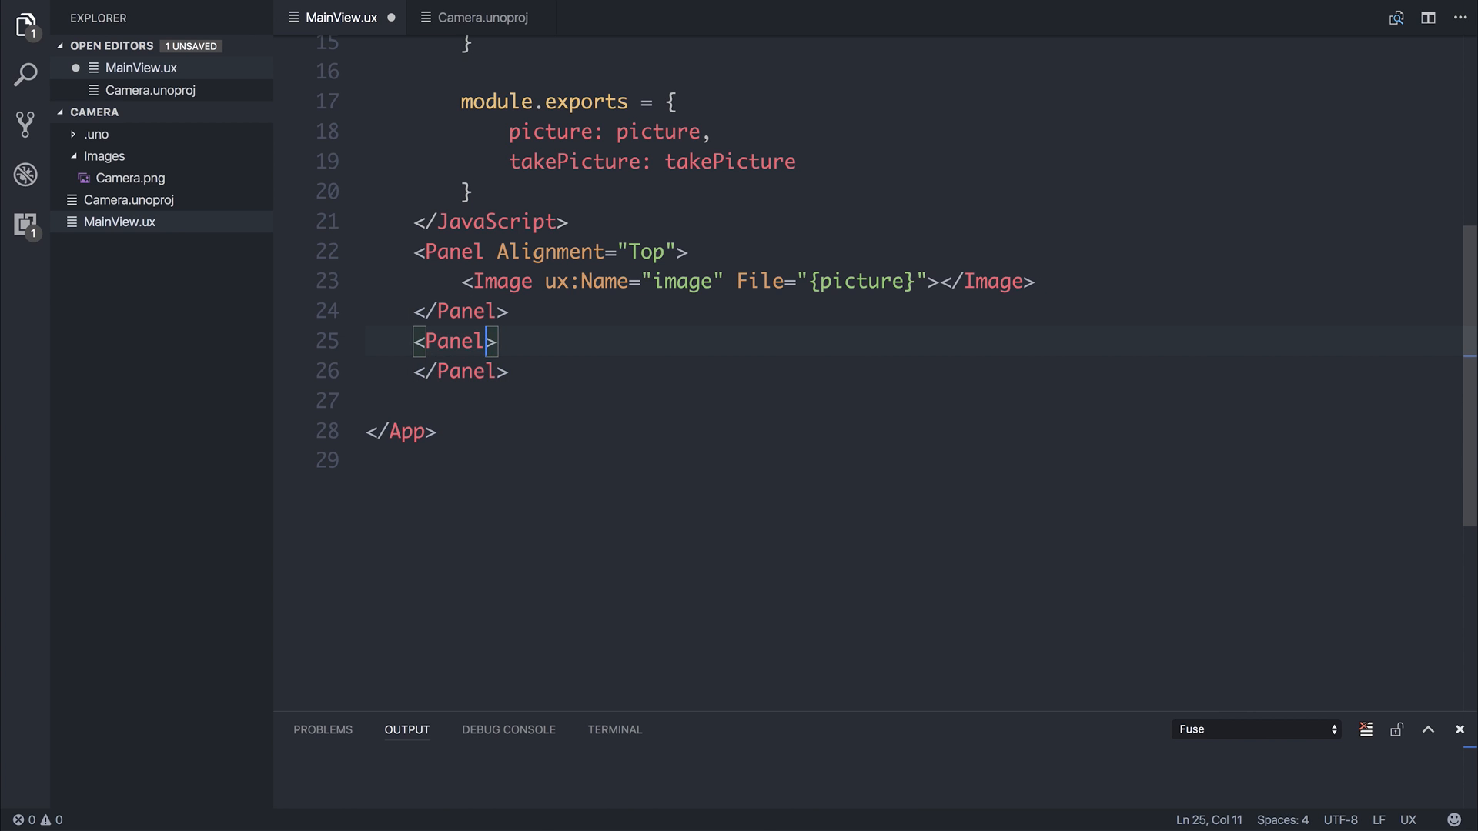
text(Alignment="Center)
text(<Button Te></Button>)
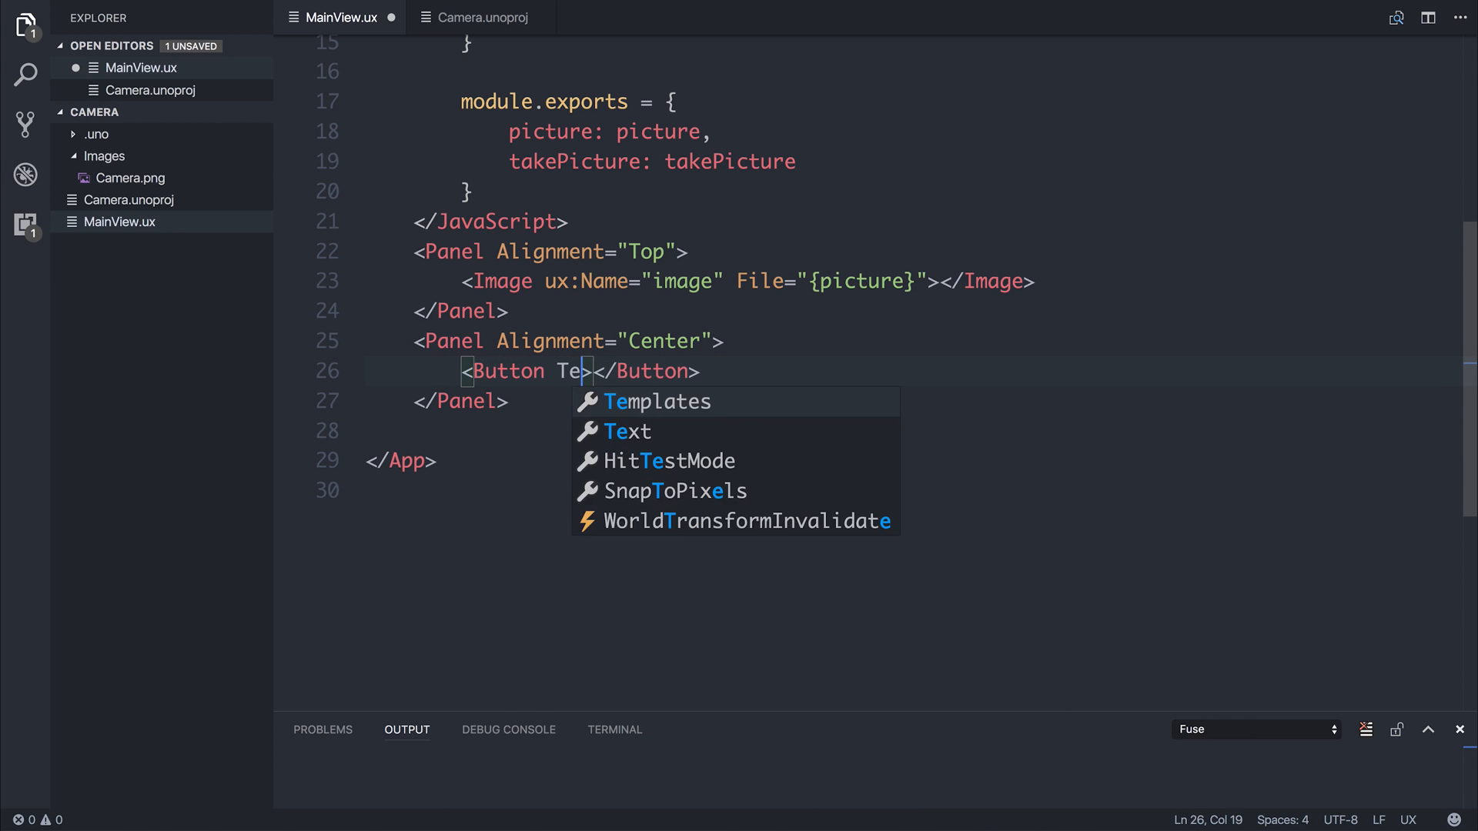
click(628, 431)
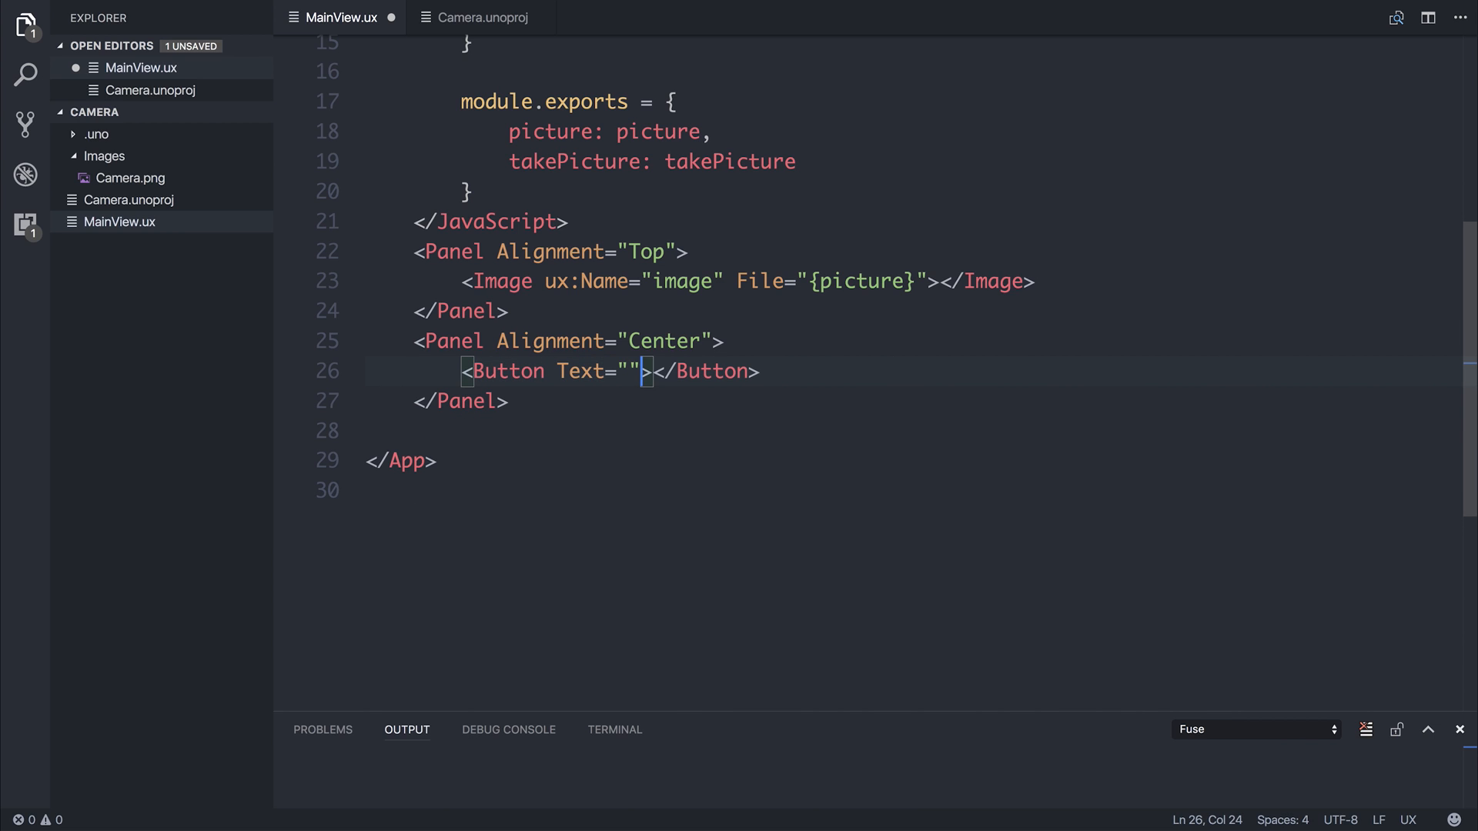
text(Take Picture)
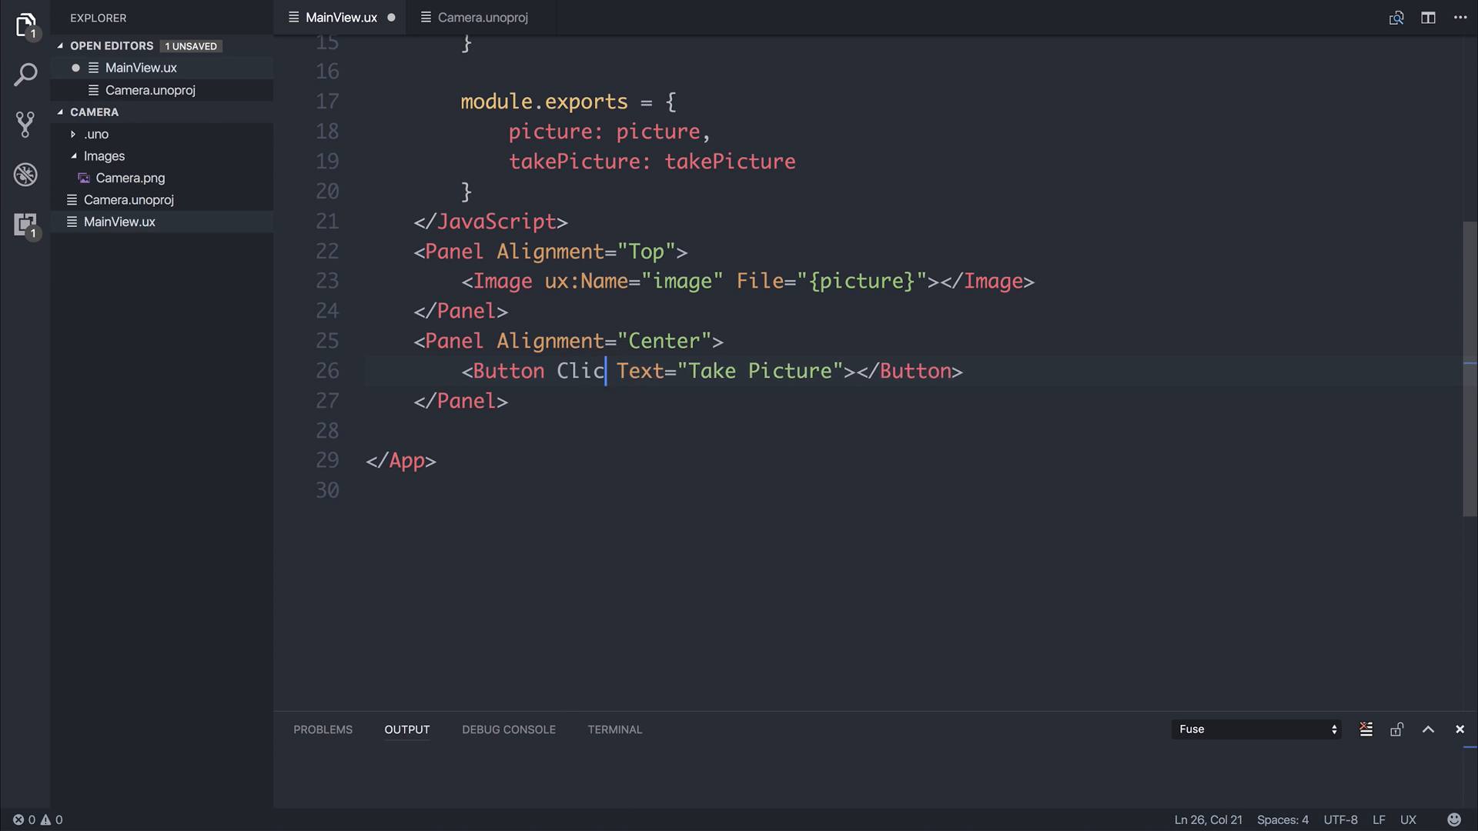
text(ked={})
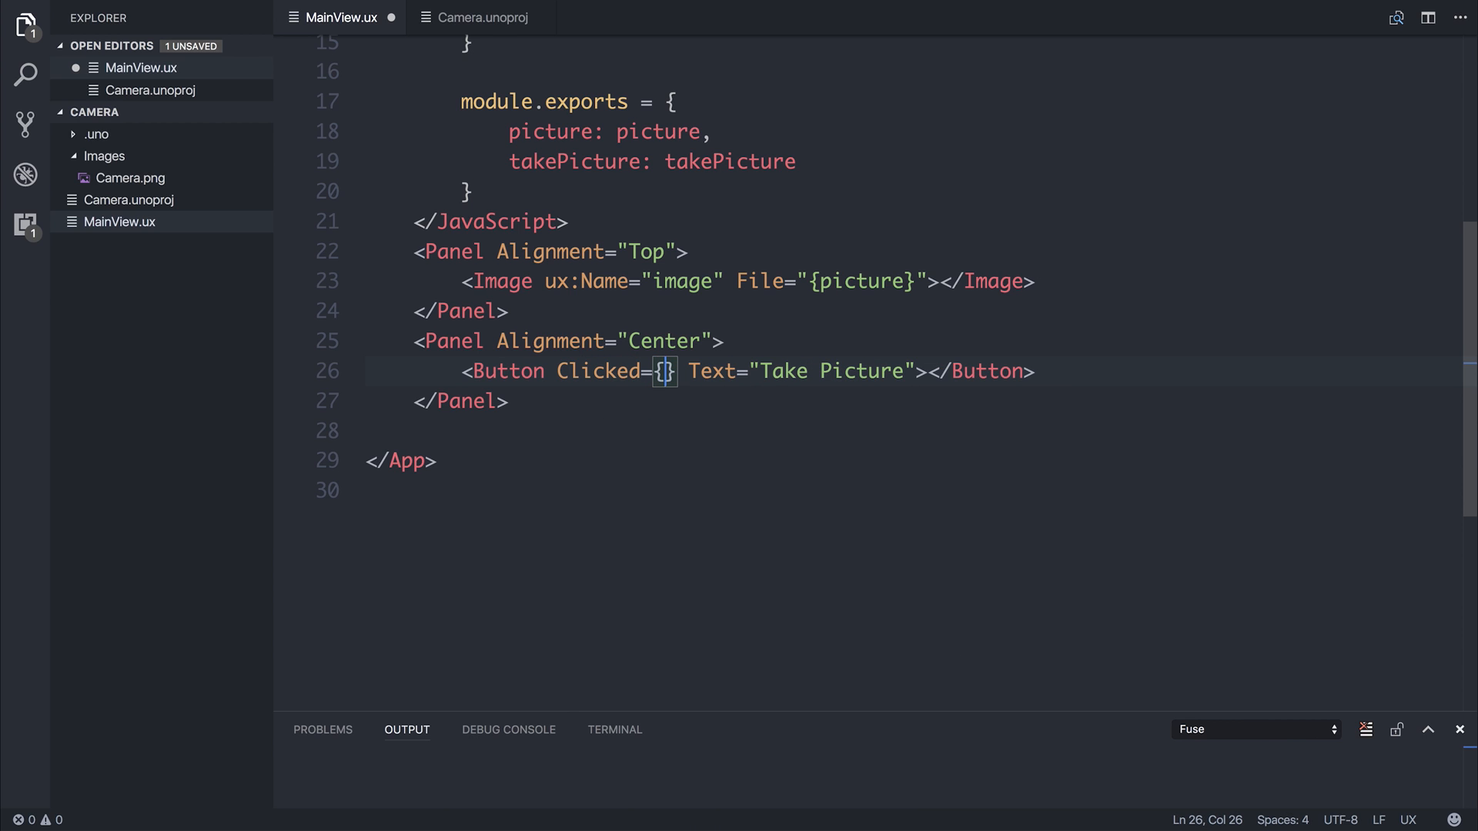
text(takePicture)
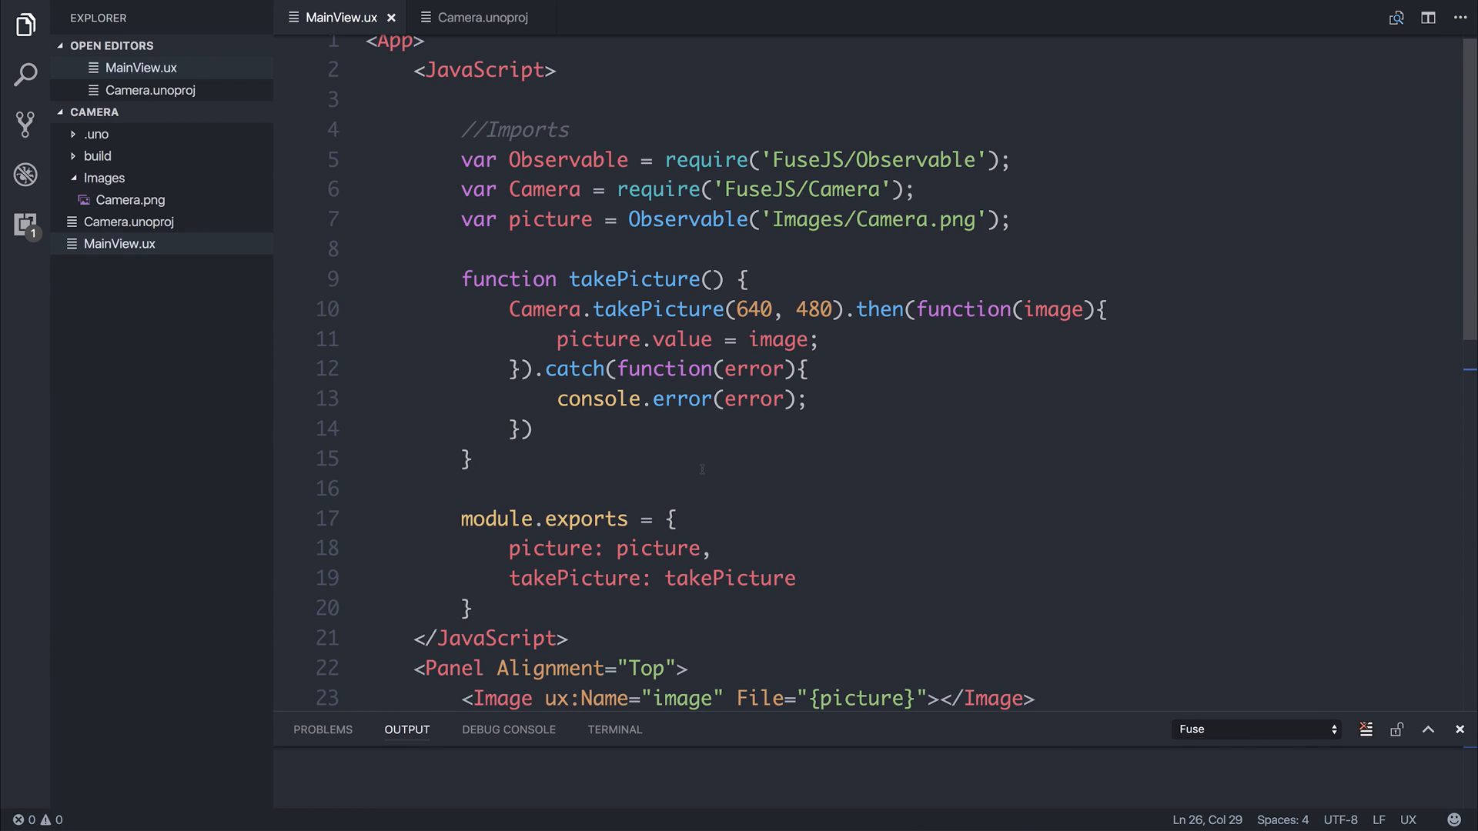
mouse_move(464, 349)
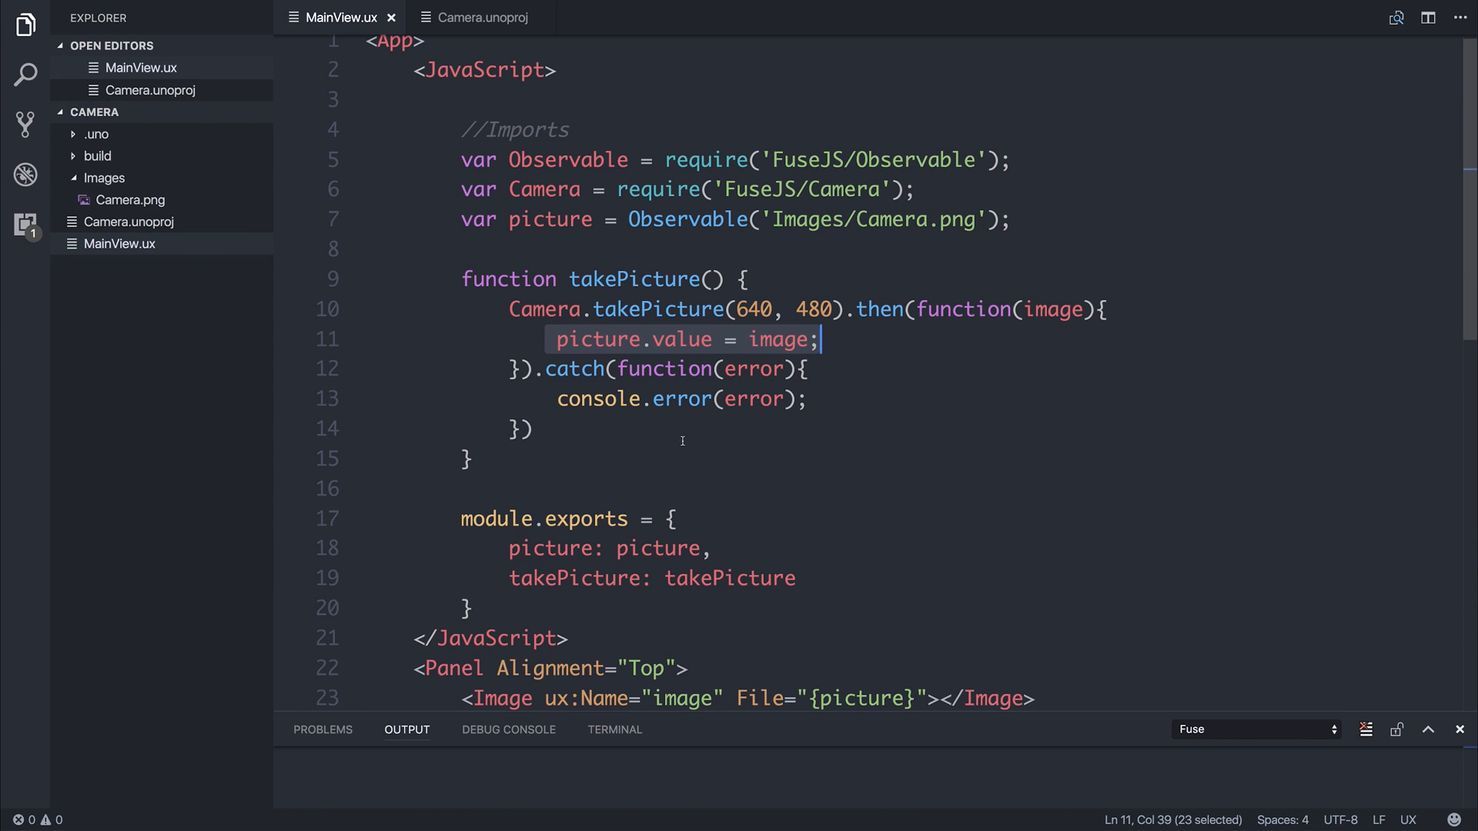
scroll(down, 3)
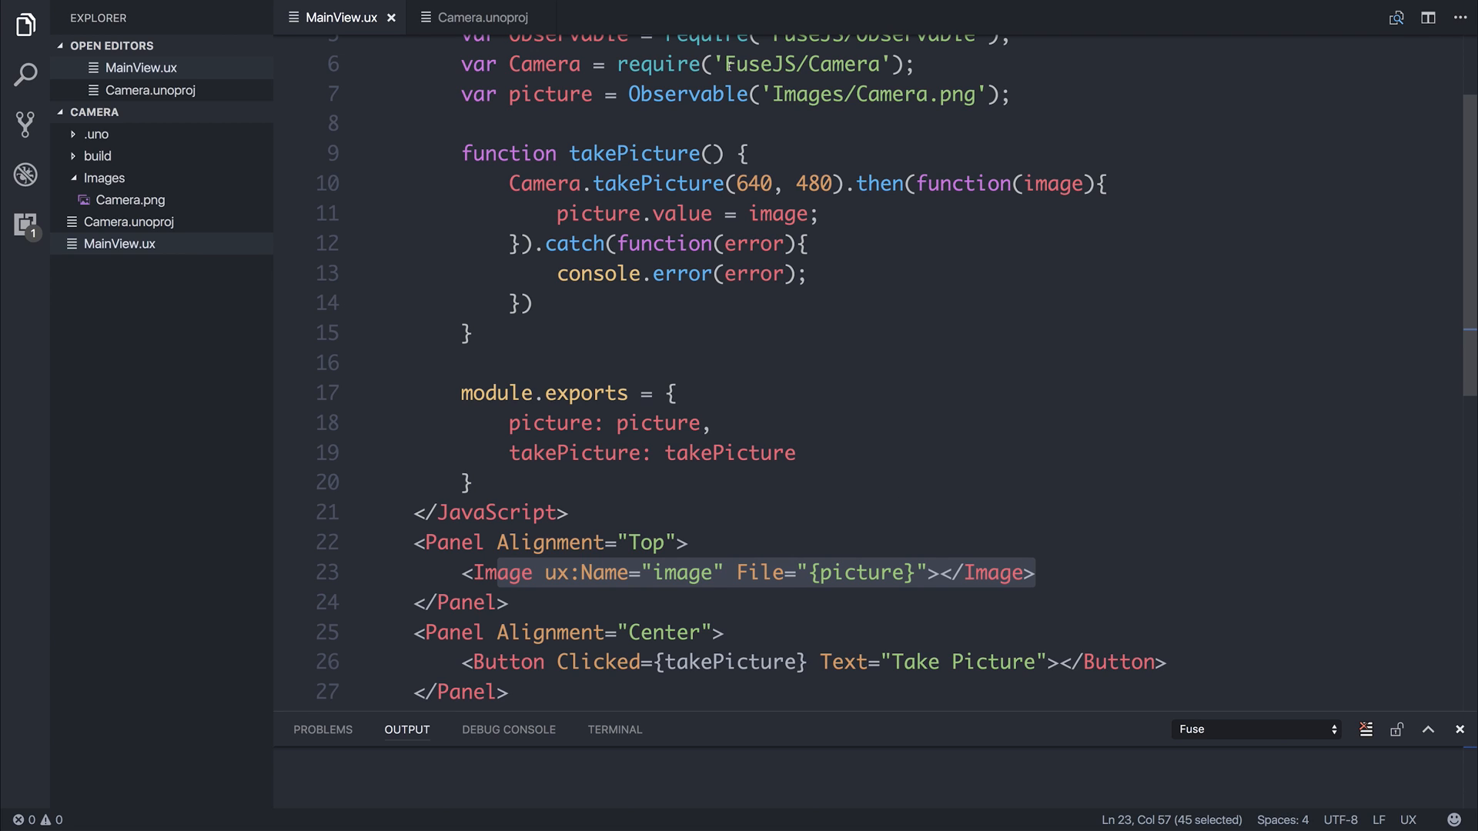
mouse_move(162, 221)
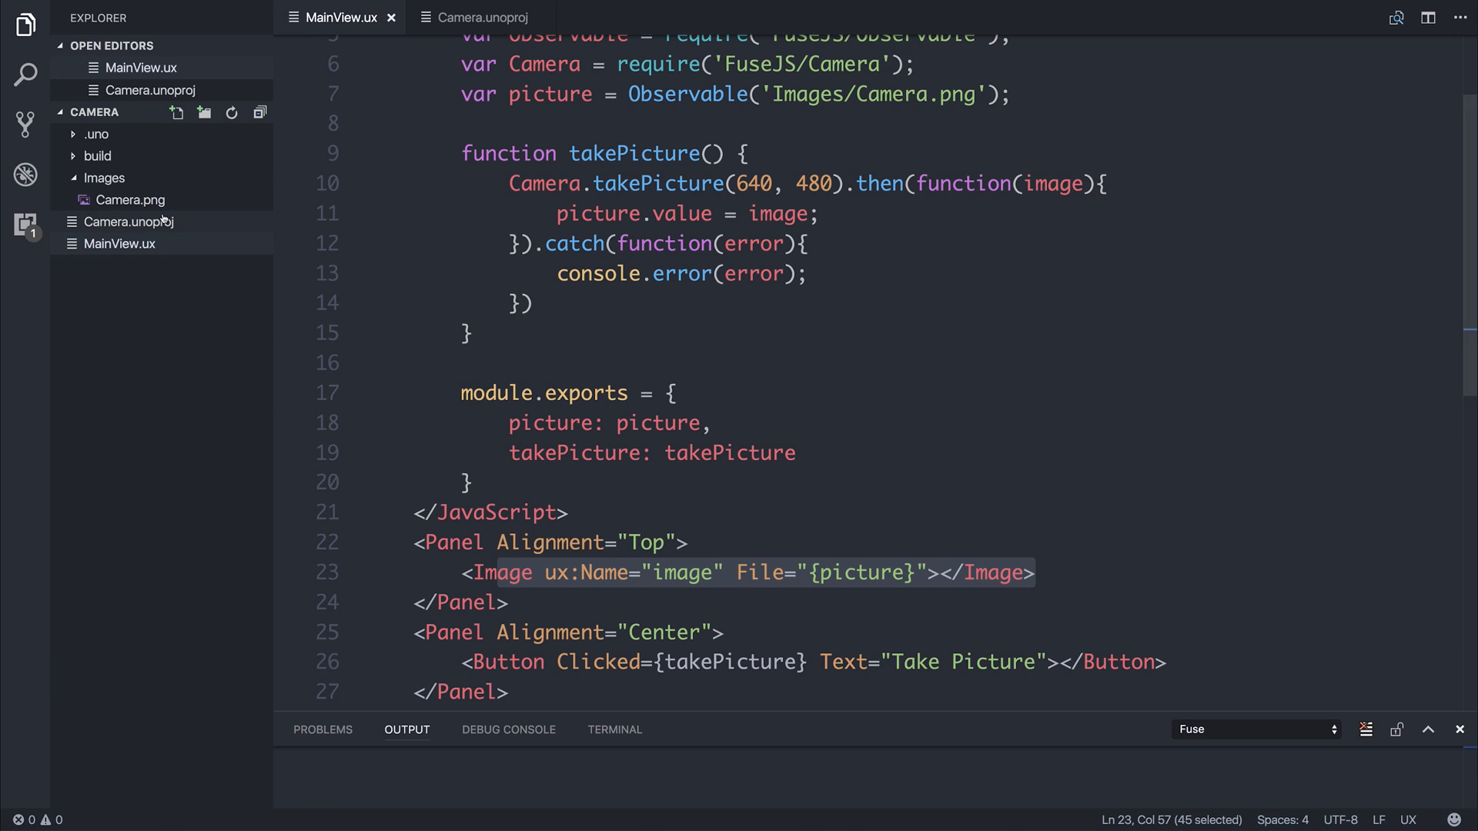
Add "Fuse.Camera" as a new entry in Camera.unoproj's Packages list.
click(483, 17)
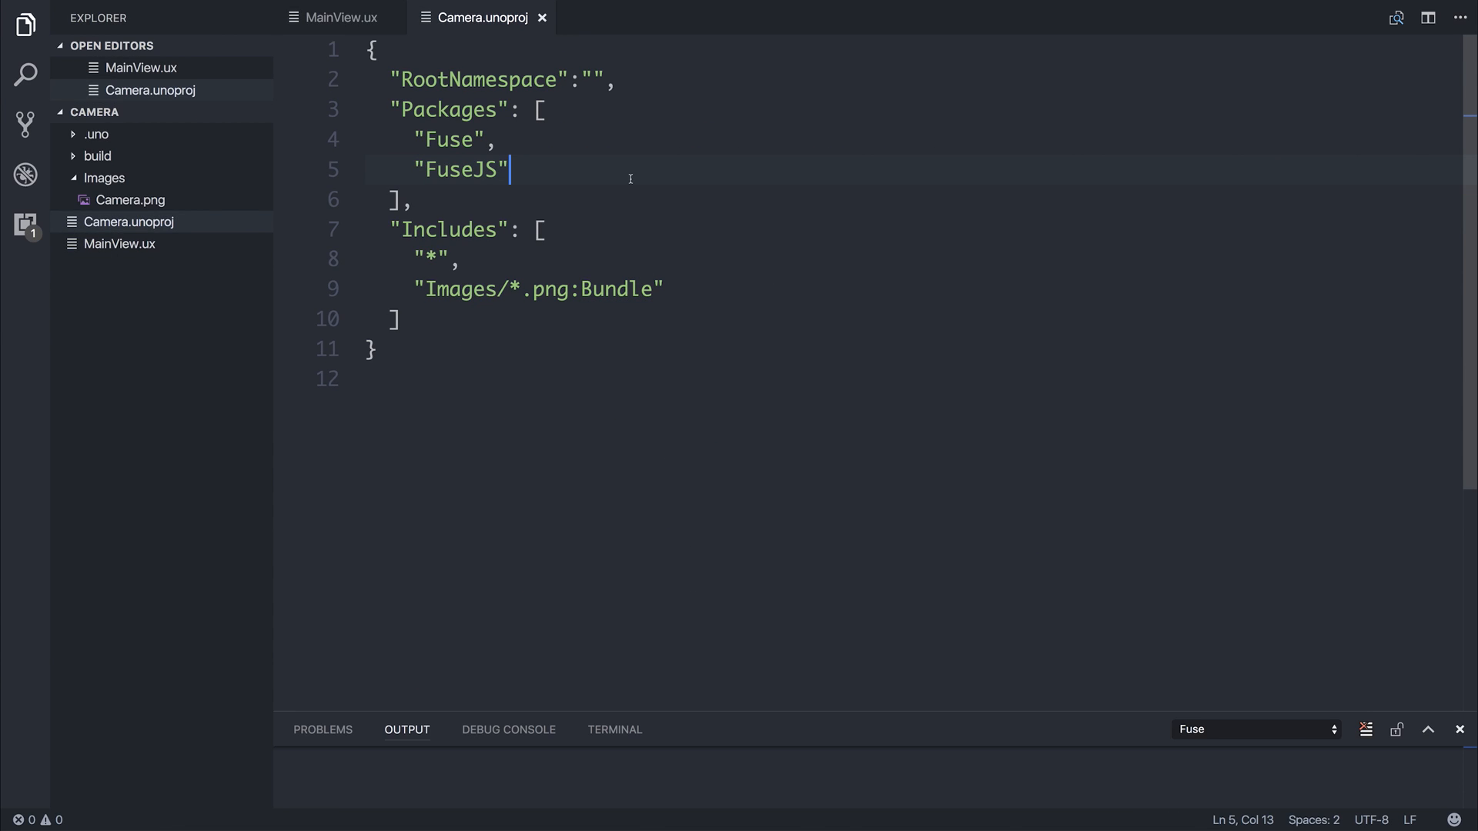
key(Enter)
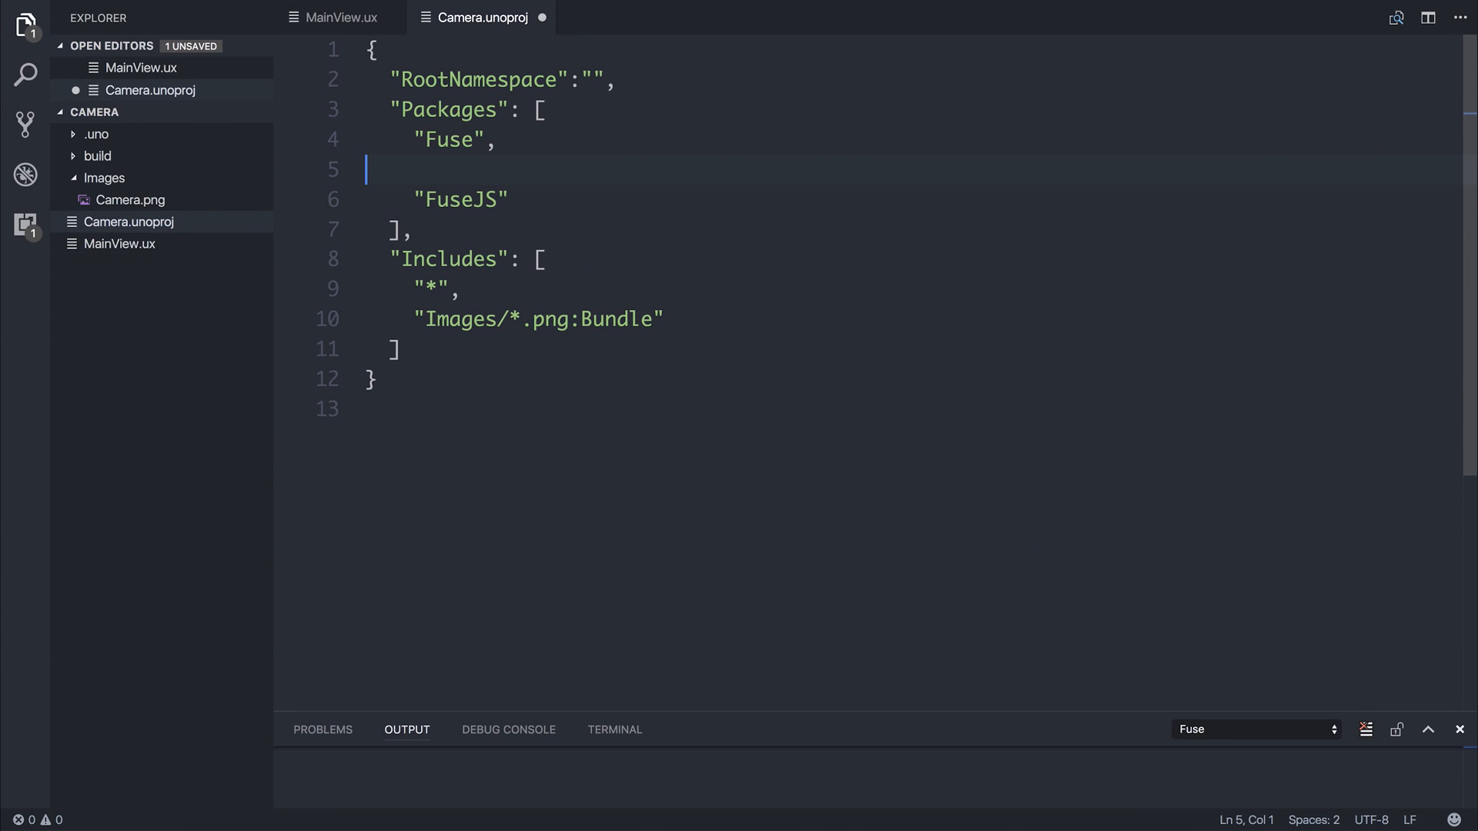
text("Fuse.Camera")
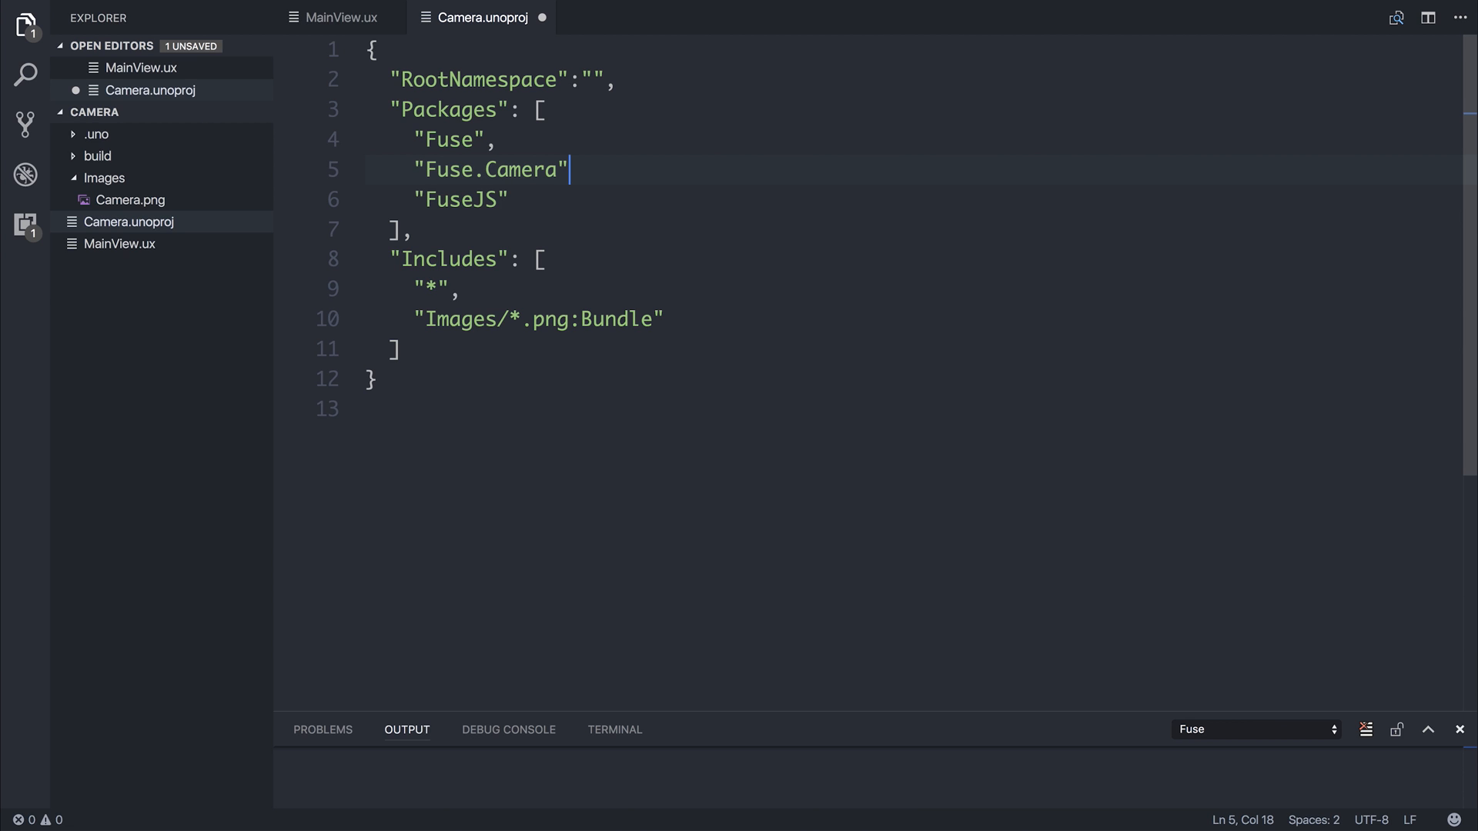
text(,)
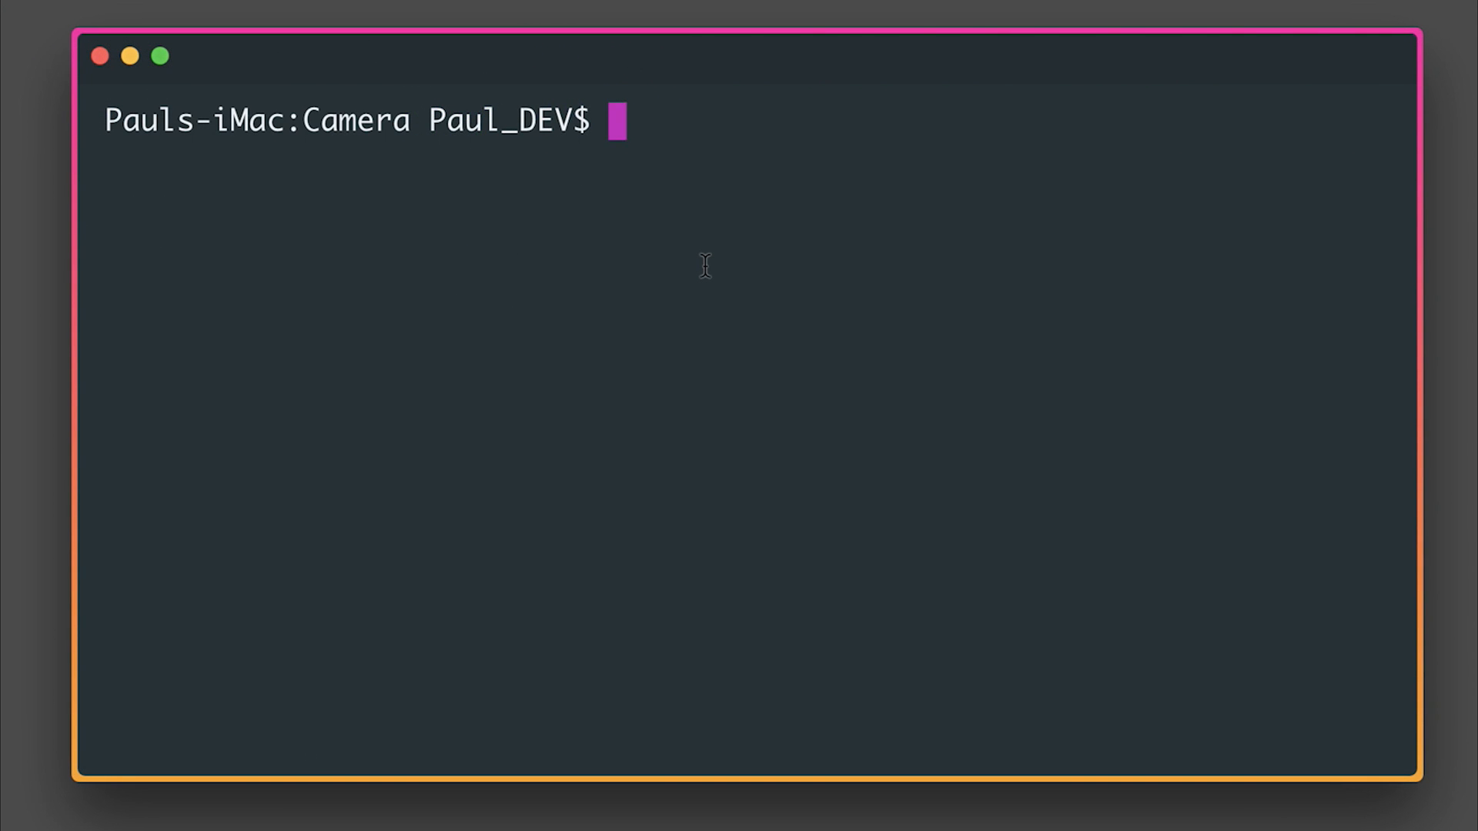
Run 'fuse preview --target' for the device from the Camera folder.
text(fuse preview)
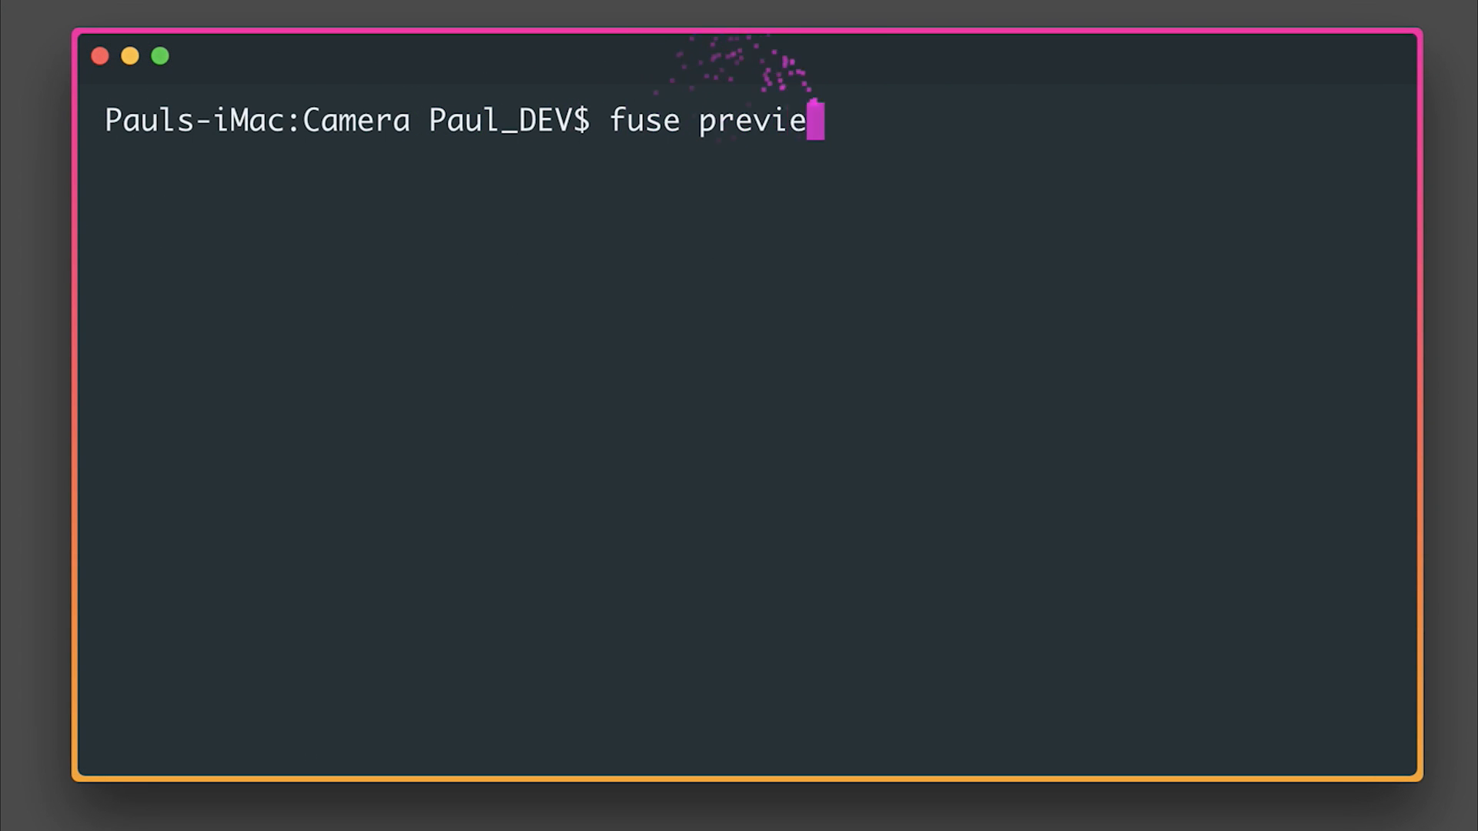
text(w --target)
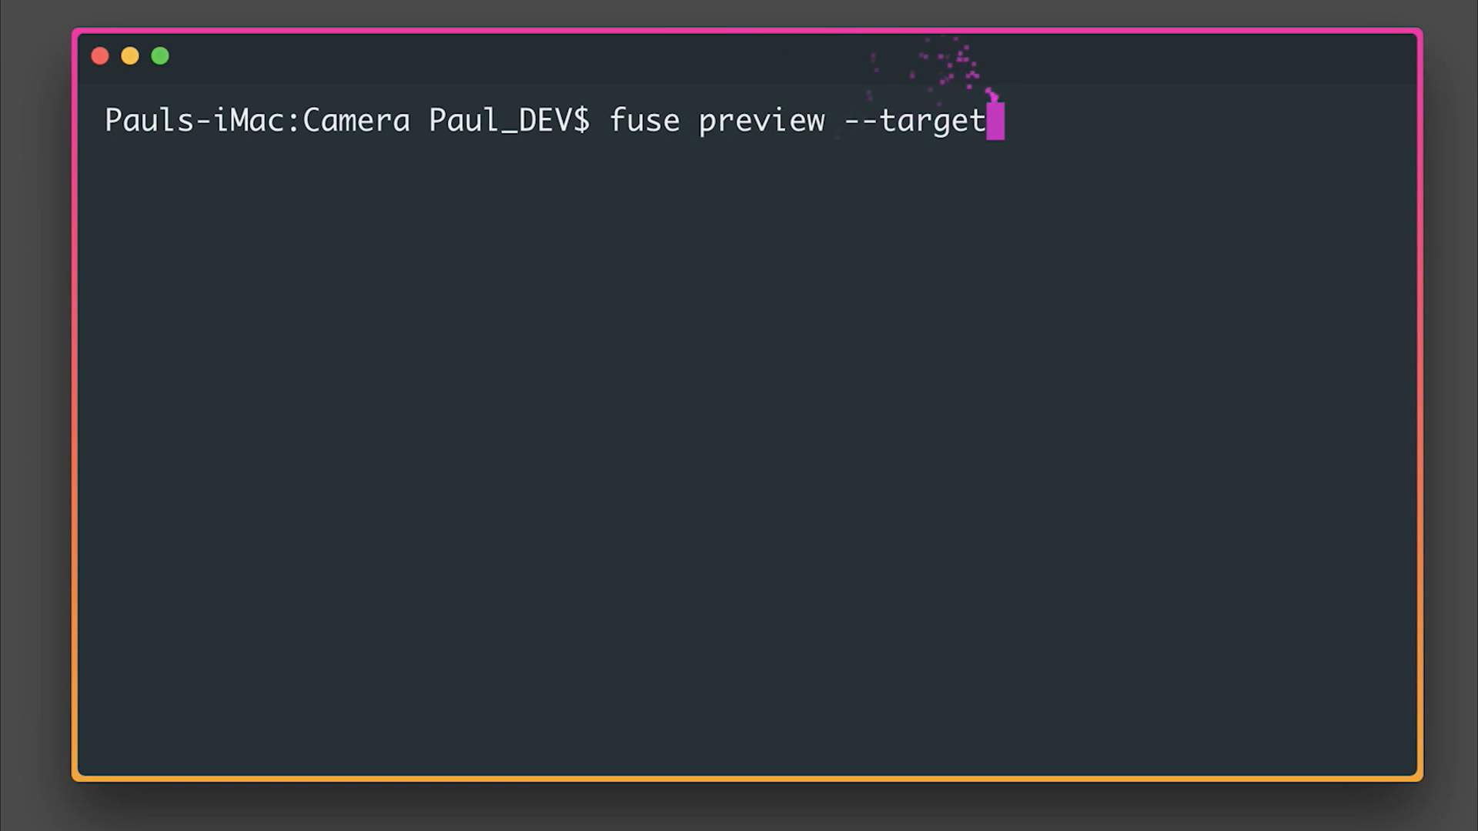
key(Enter)
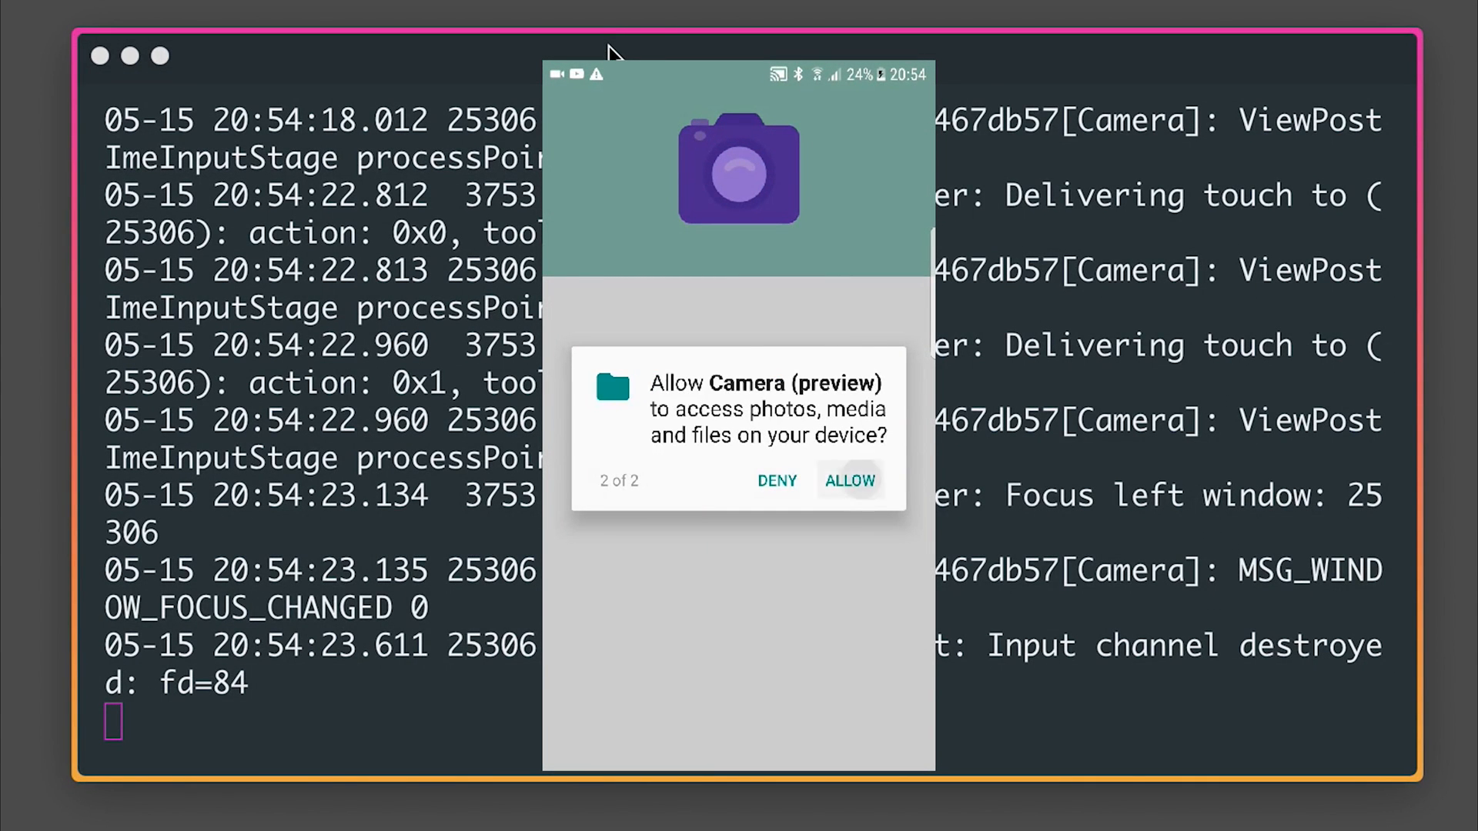
Allow the Camera preview app photo and media access so the camera capture screen opens.
click(850, 480)
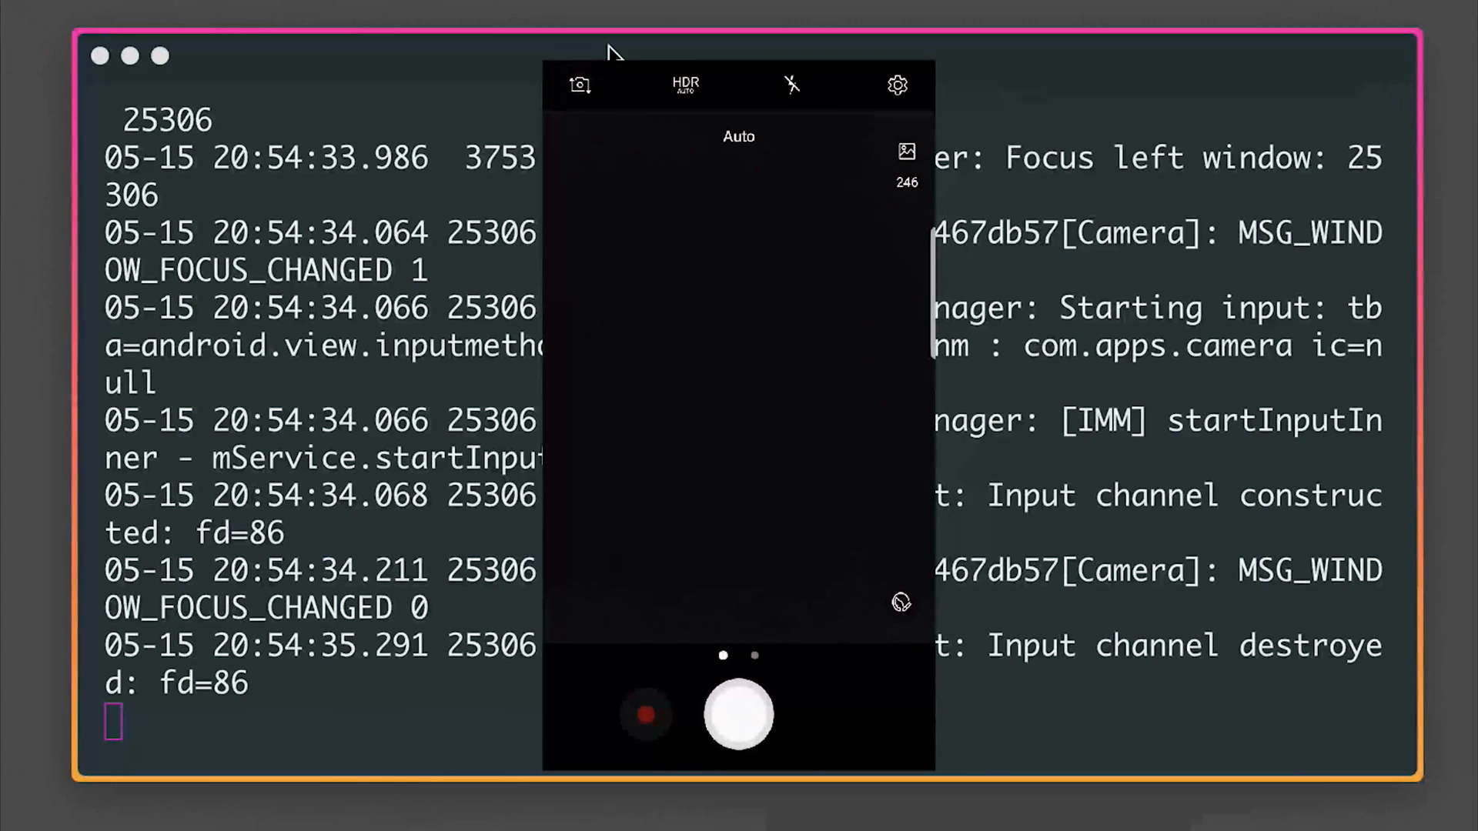